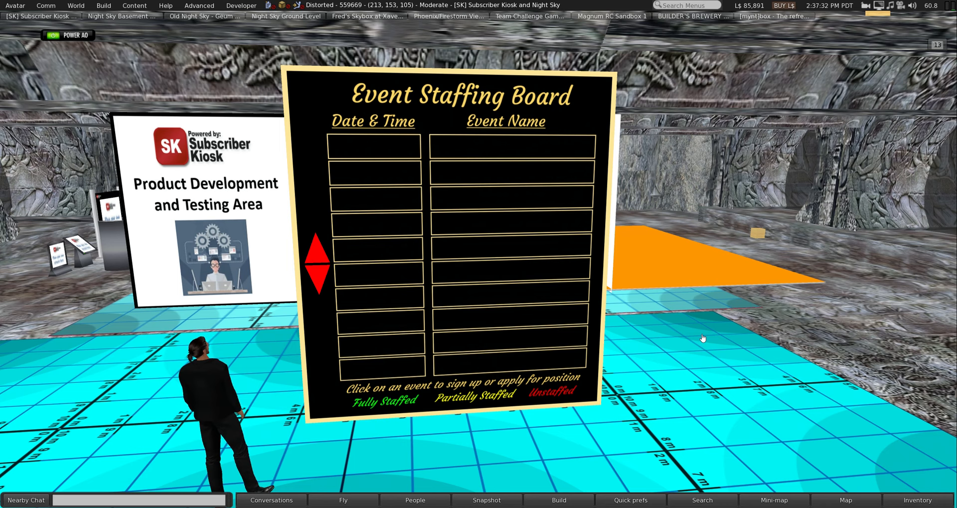
pyautogui.moveTo(520, 317)
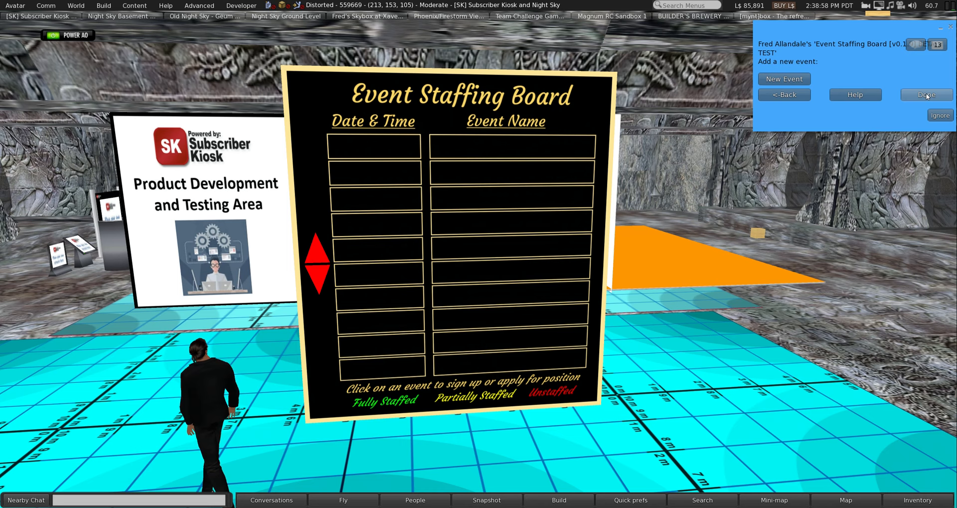
# - Create a new event named 'Concert in the Park' via the board's New Event option
pyautogui.click(926, 94)
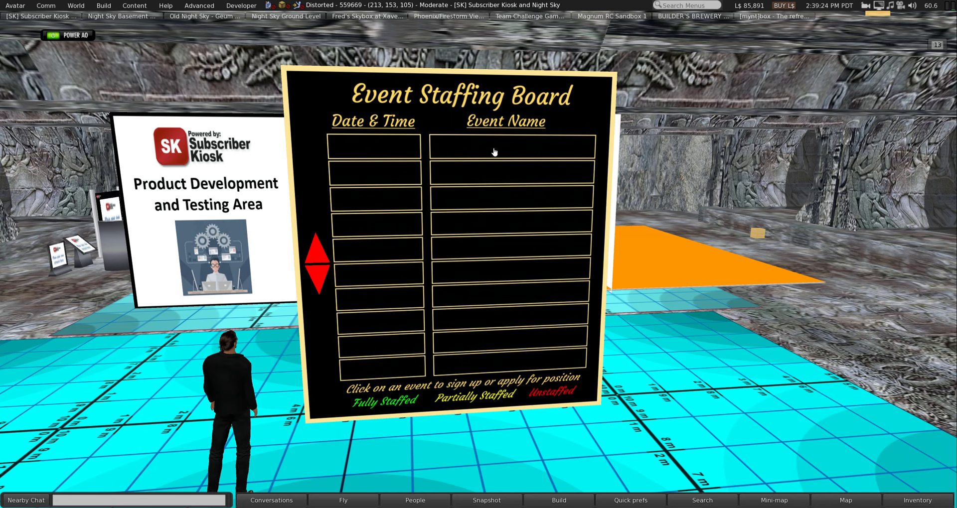
pyautogui.click(495, 151)
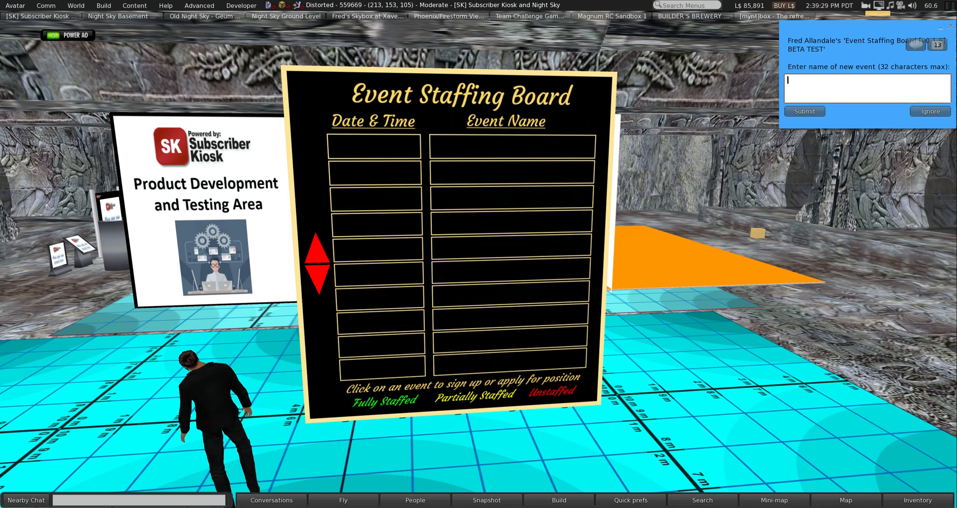
pyautogui.write('Concert')
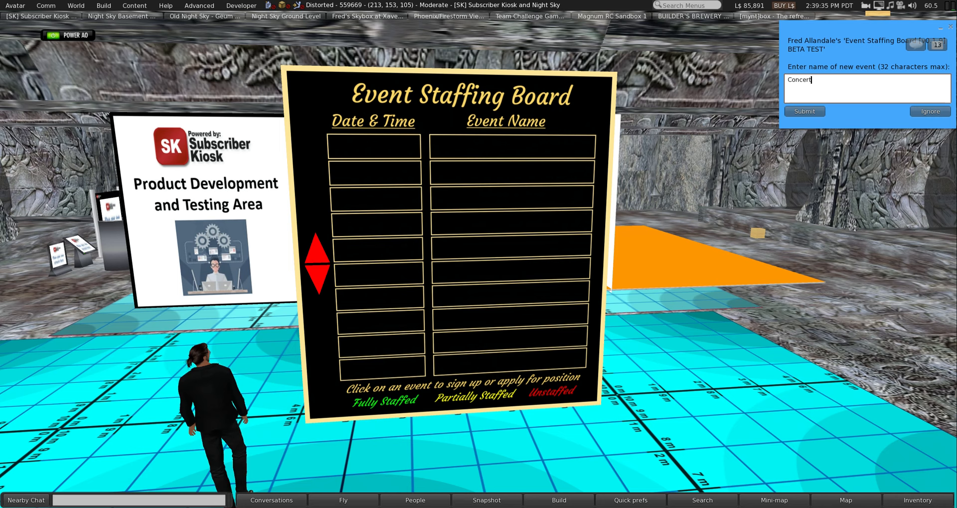
pyautogui.write('in the Park')
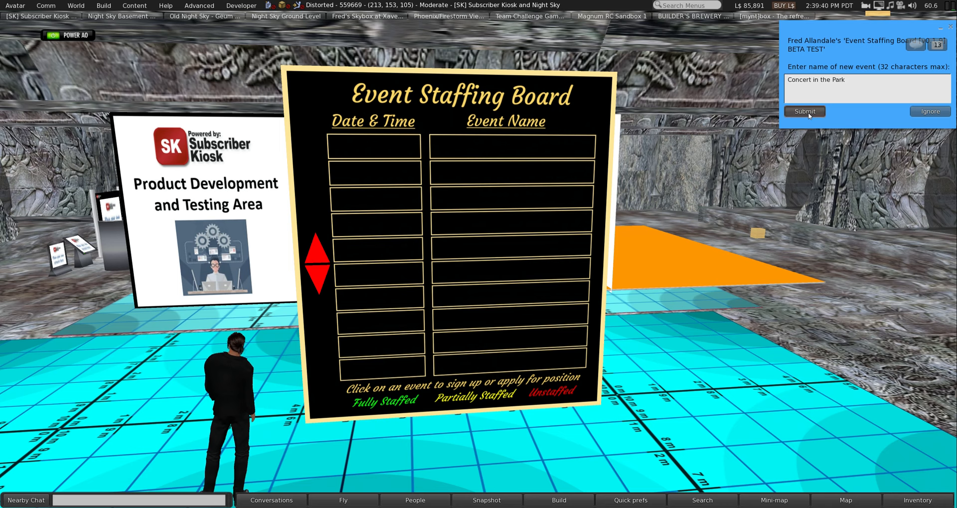
pyautogui.click(804, 111)
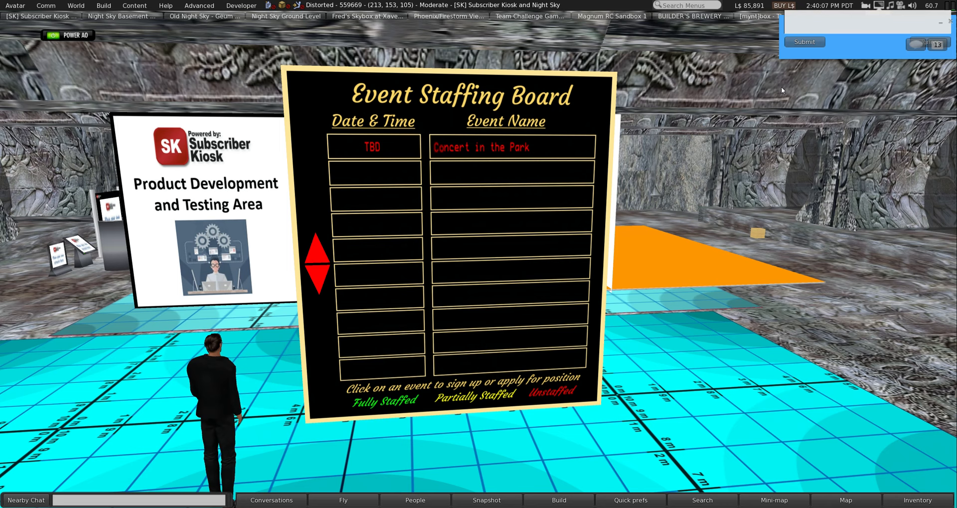
# - Enter 'Guest Speaker' as the name of the second event
pyautogui.write('Guest Spe')
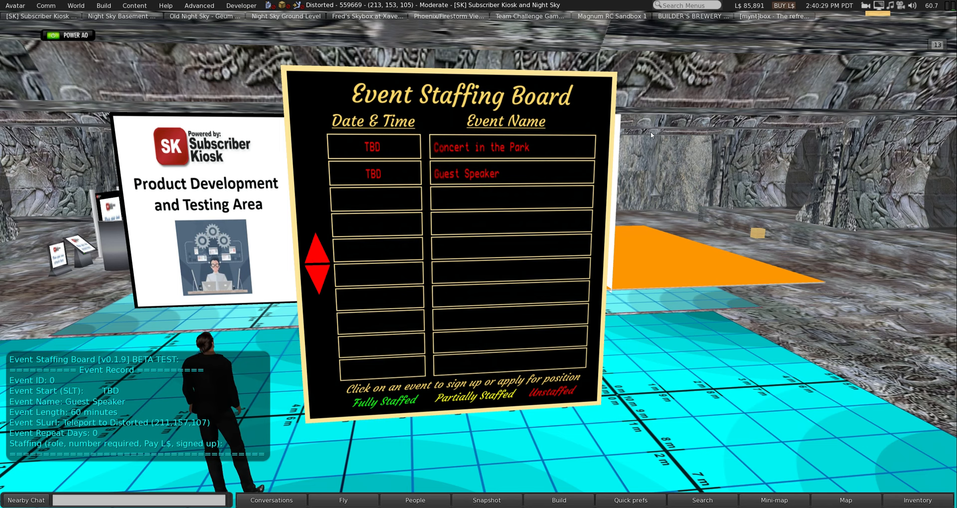
# - Show the Concert in the Park event record in nearby chat
pyautogui.click(511, 146)
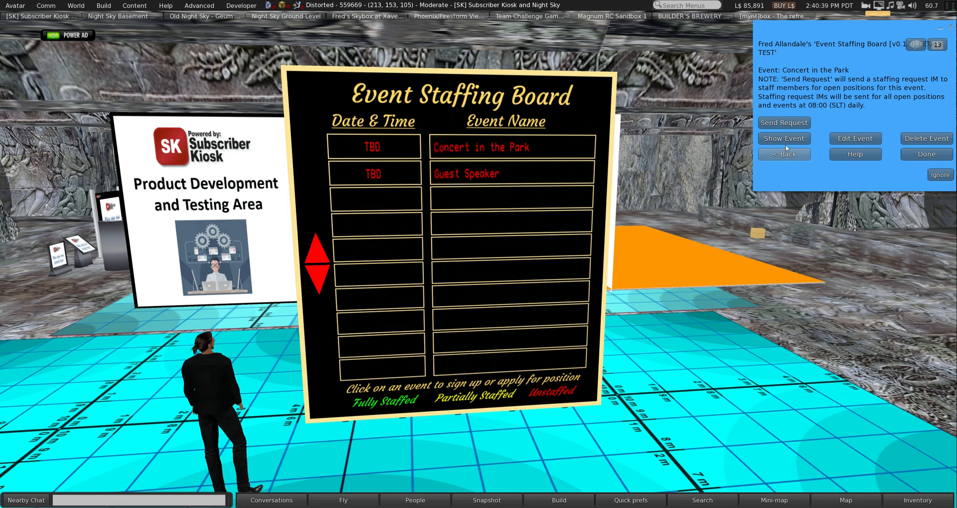
pyautogui.click(783, 138)
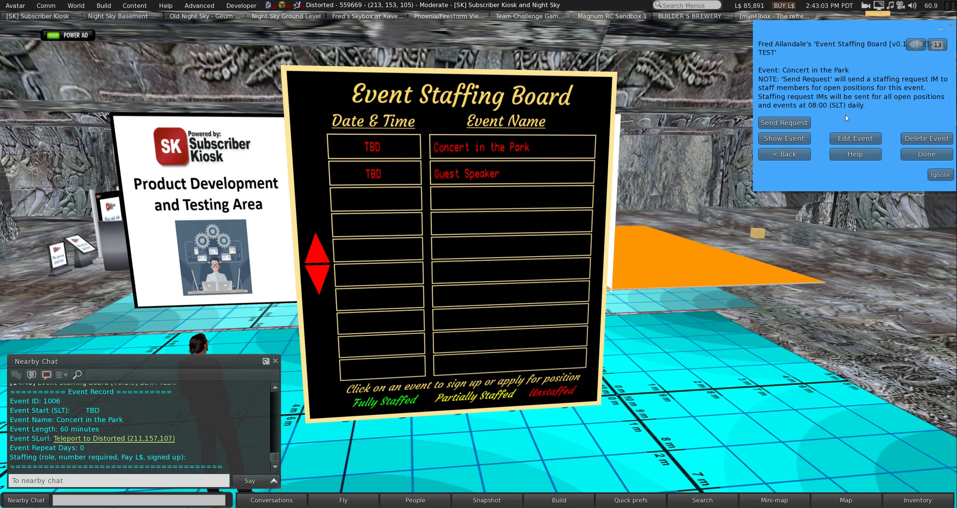
pyautogui.click(855, 139)
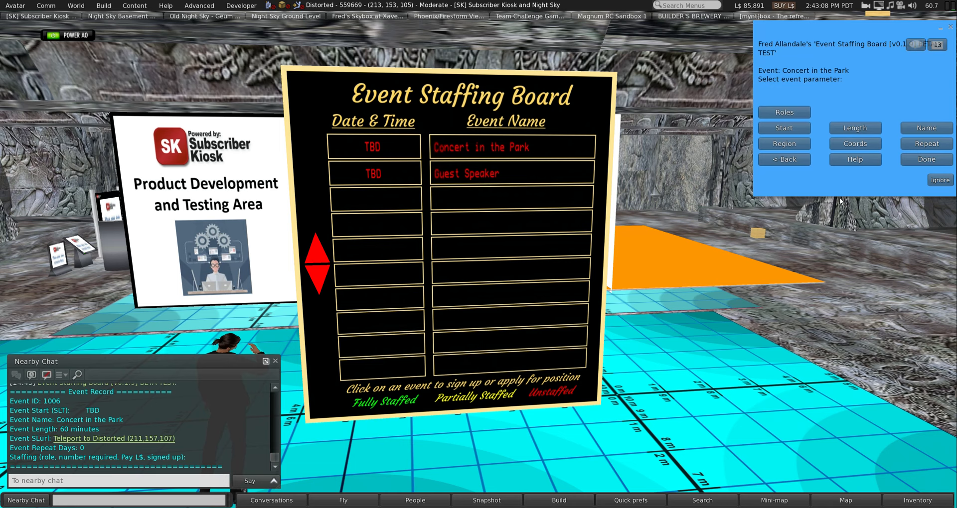
pyautogui.click(783, 127)
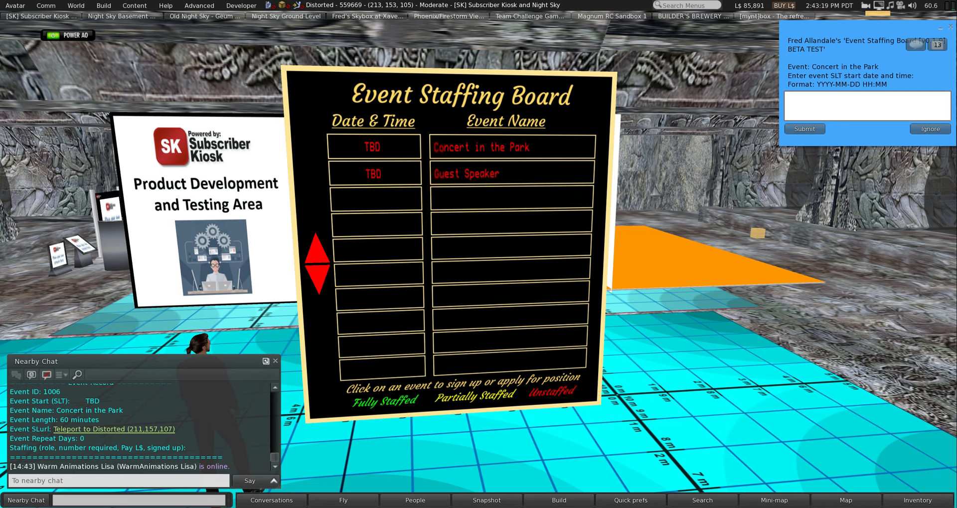
pyautogui.write('2021-')
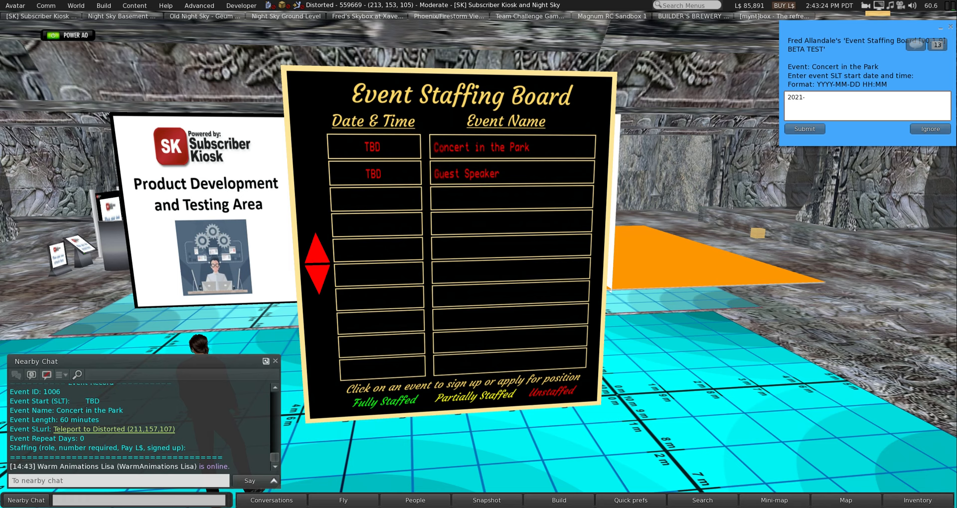
pyautogui.write('06-02')
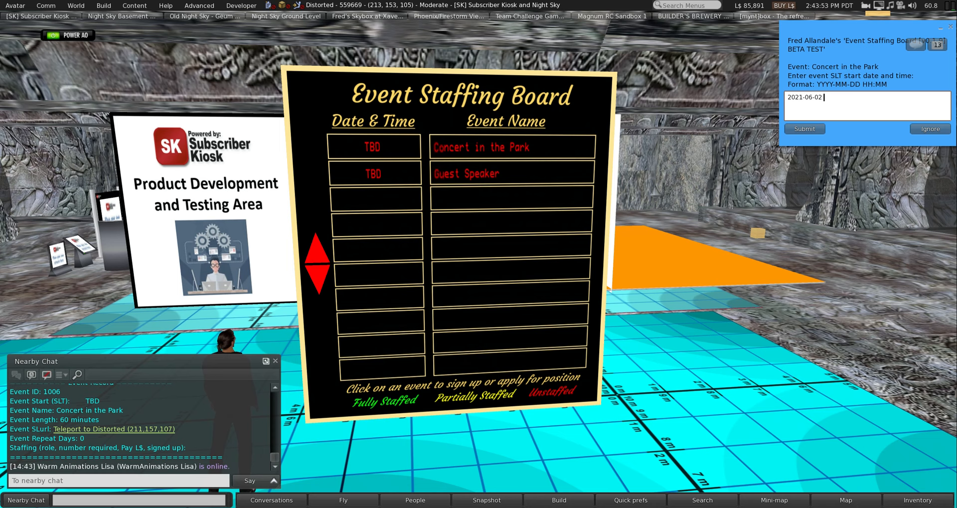
pyautogui.write('16:30')
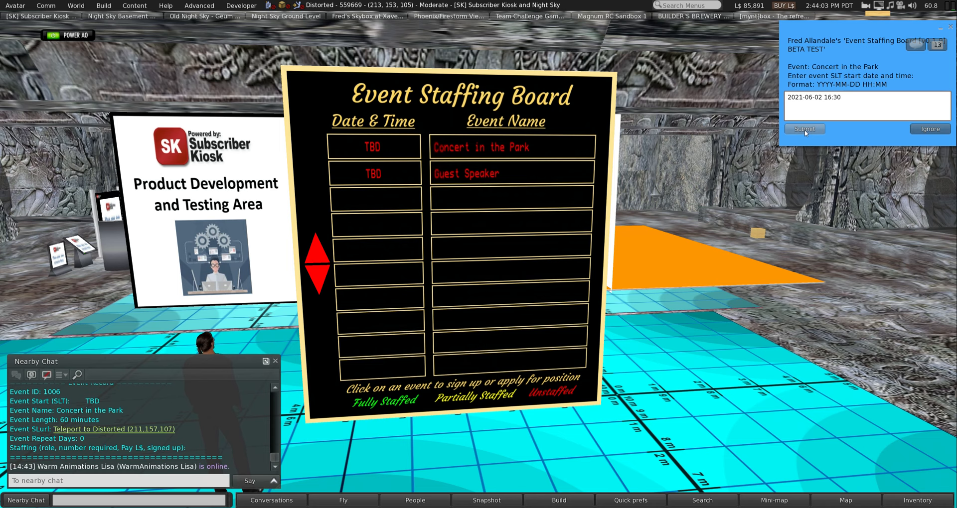
pyautogui.click(804, 129)
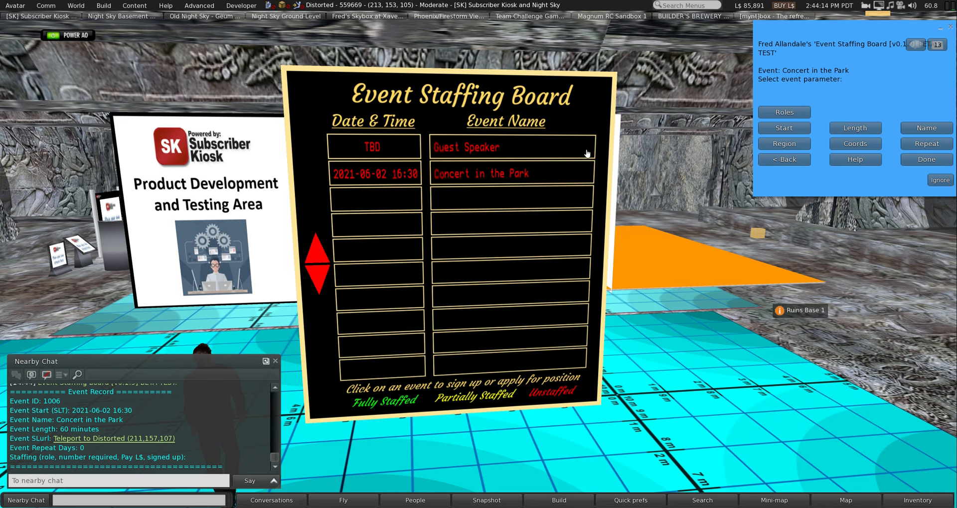
pyautogui.moveTo(398, 297)
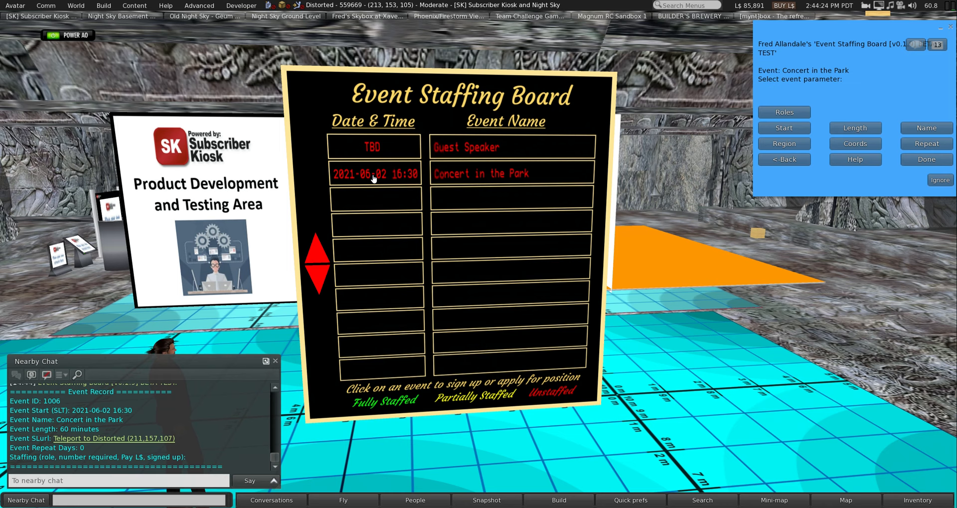
pyautogui.click(467, 146)
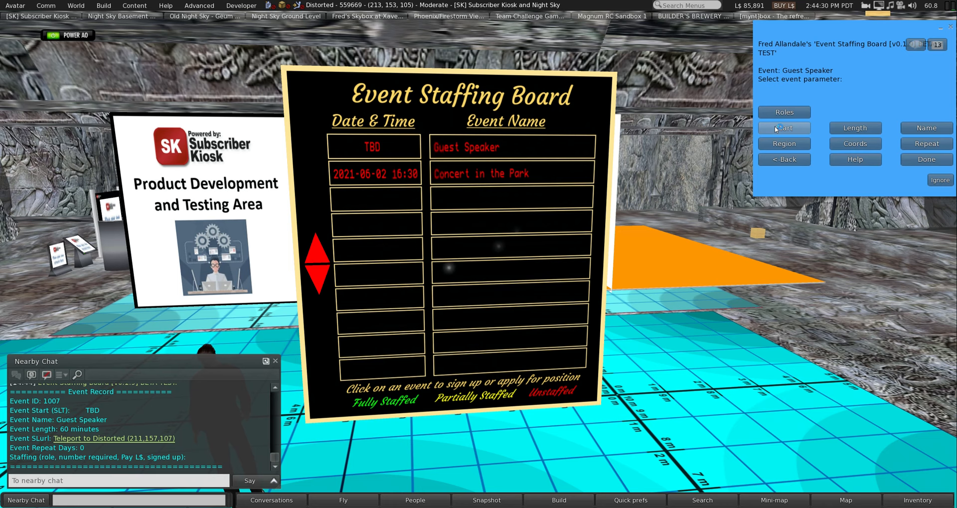
pyautogui.click(784, 127)
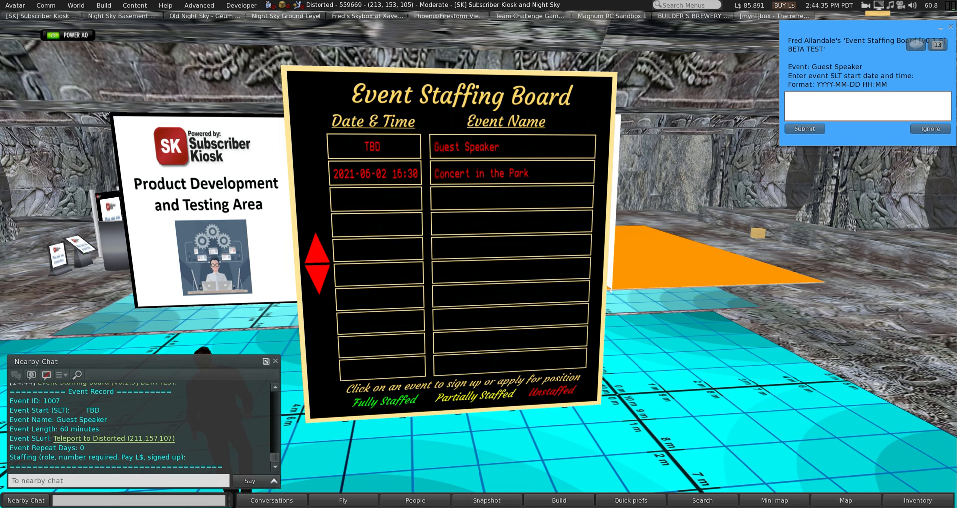
pyautogui.write('2021-06-05 1')
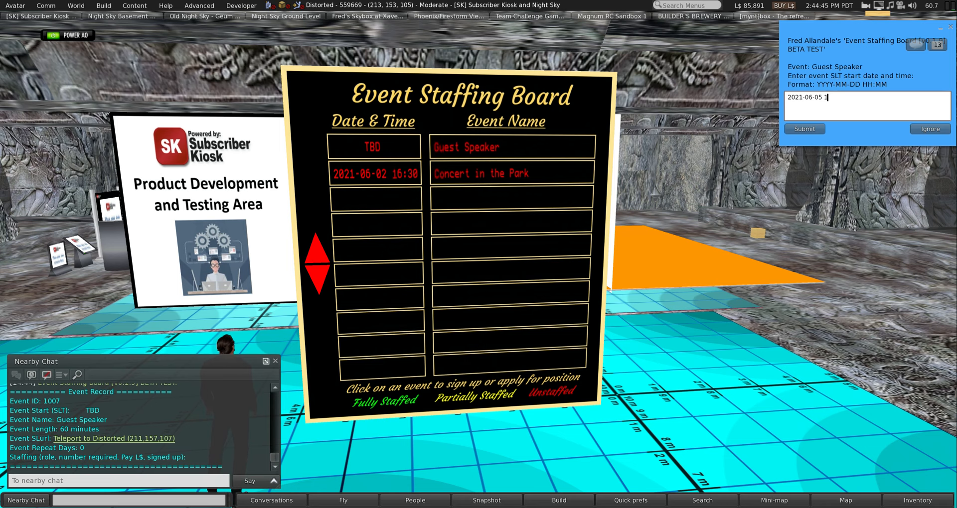
pyautogui.write('9:00')
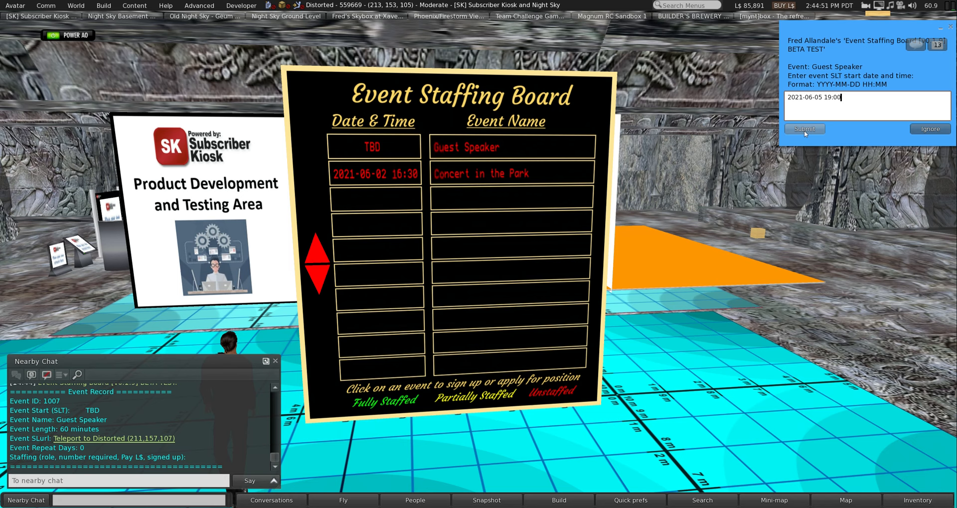
pyautogui.click(804, 130)
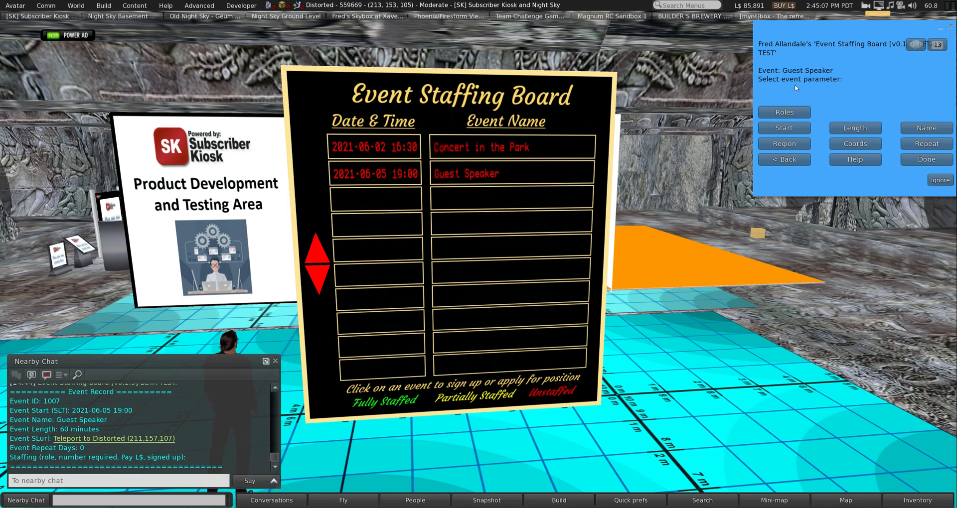
# - Change the Guest Speaker event length to 30 minutes
pyautogui.click(855, 127)
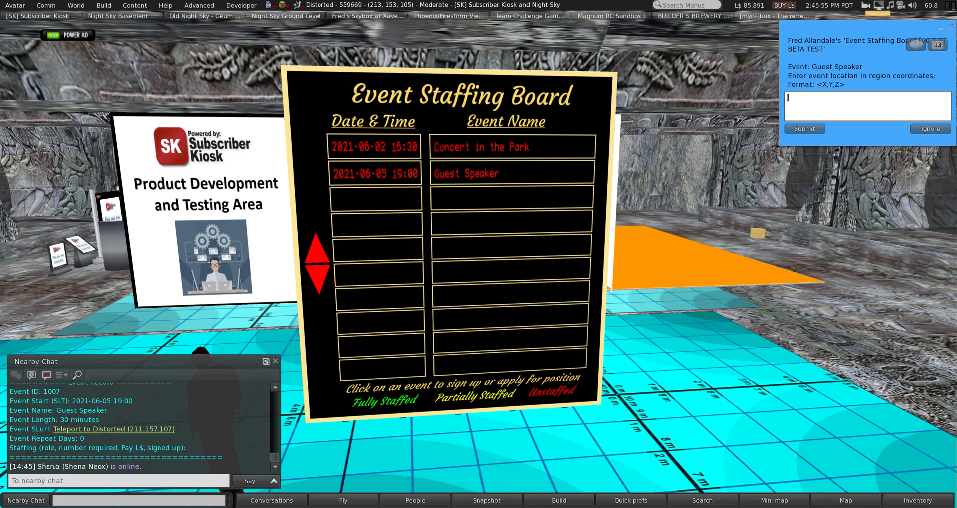
# - Set the Guest Speaker location to coordinates <200,120,105> and confirm
pyautogui.write('<')
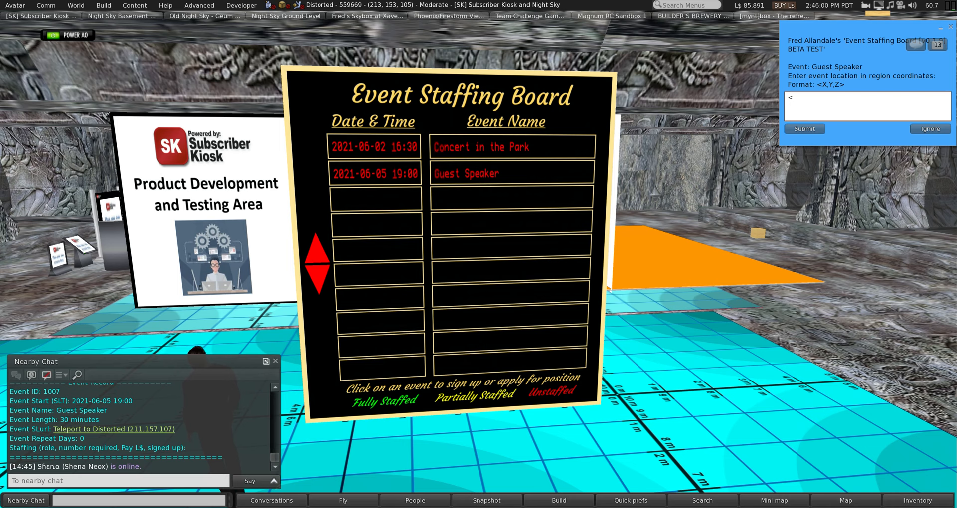
pyautogui.write('200,')
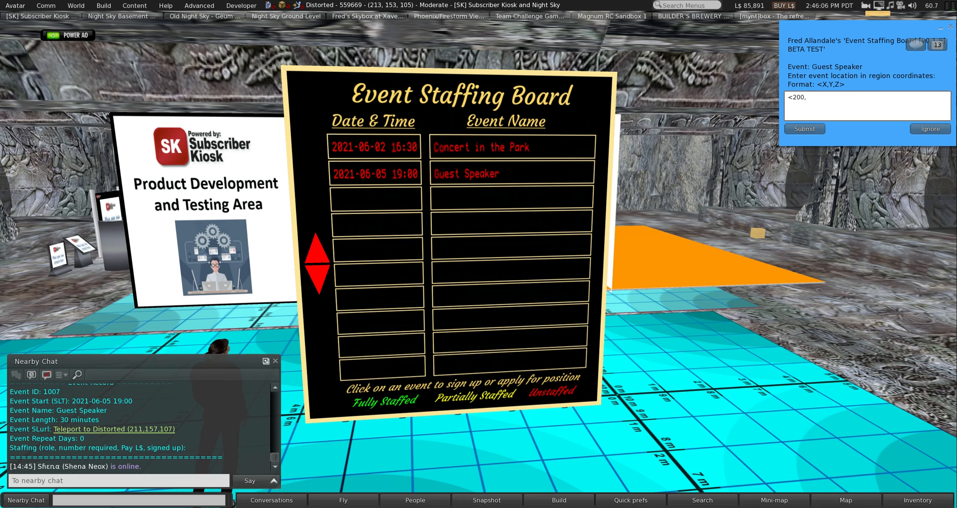
pyautogui.write('120,105>')
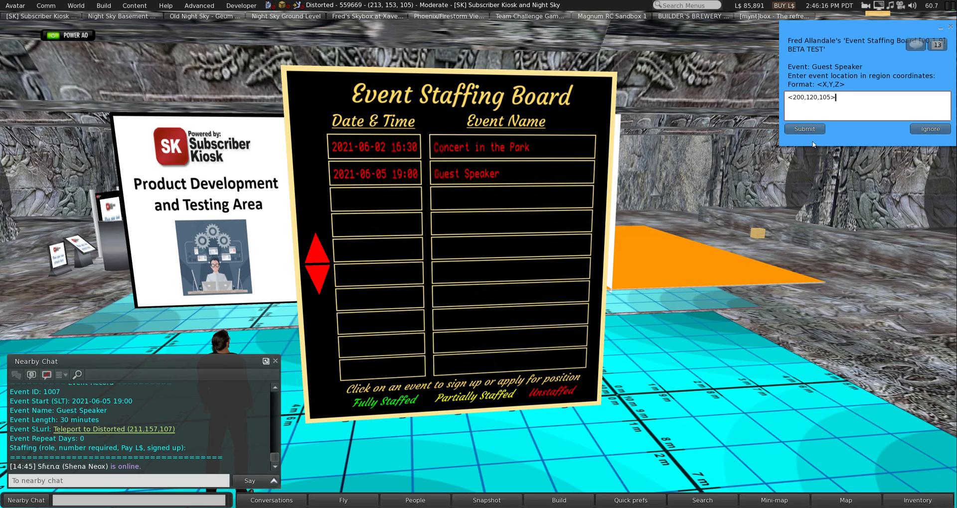
pyautogui.click(804, 128)
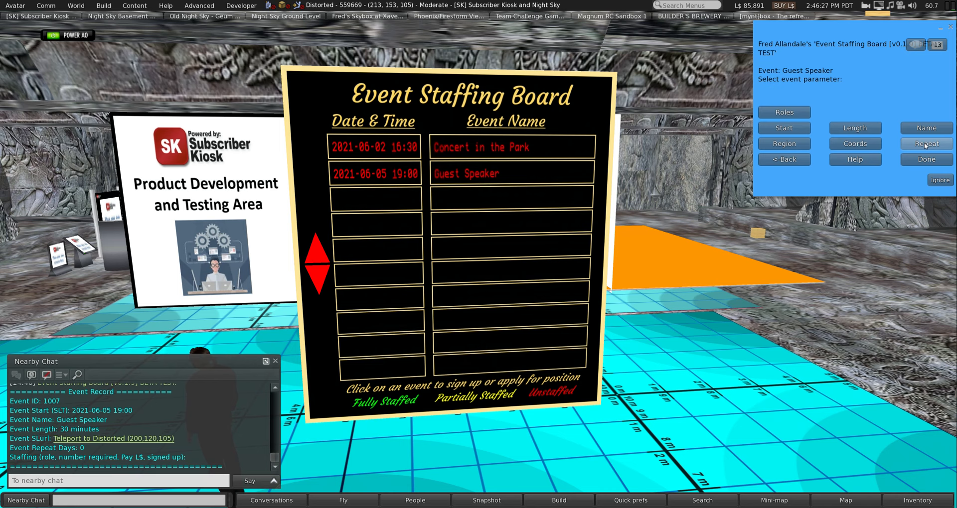
# - Make Guest Speaker repeat every 7 days, then bring up its roles menu
pyautogui.click(925, 143)
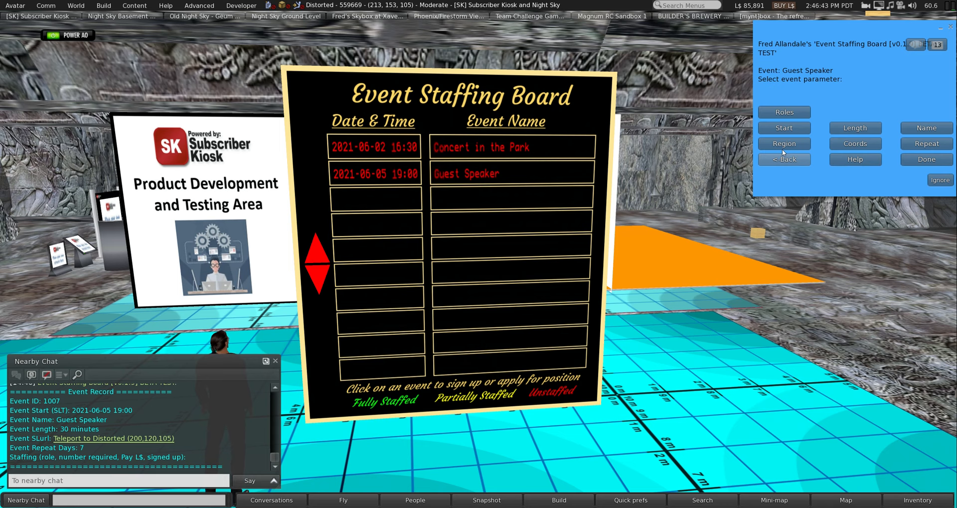
pyautogui.click(784, 112)
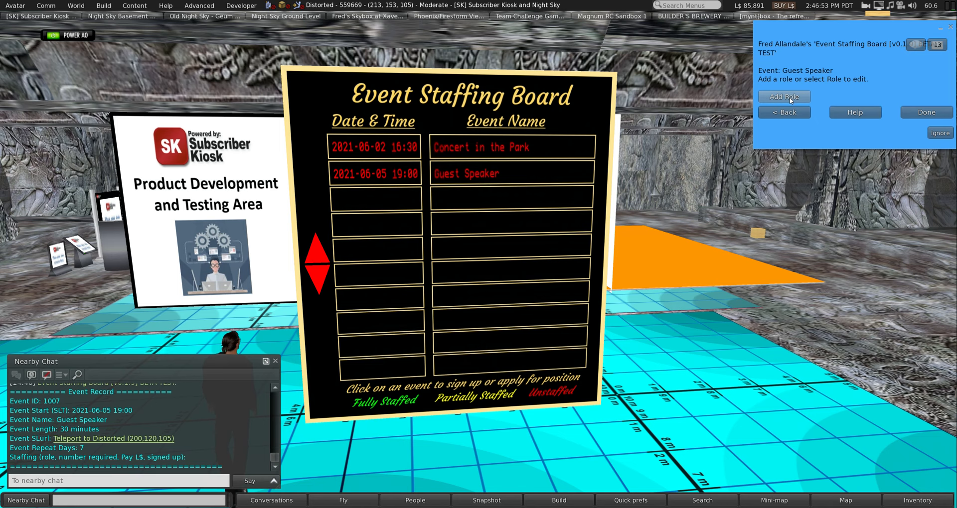
# - Add manager and dj staffing roles to the Guest Speaker event
pyautogui.click(783, 96)
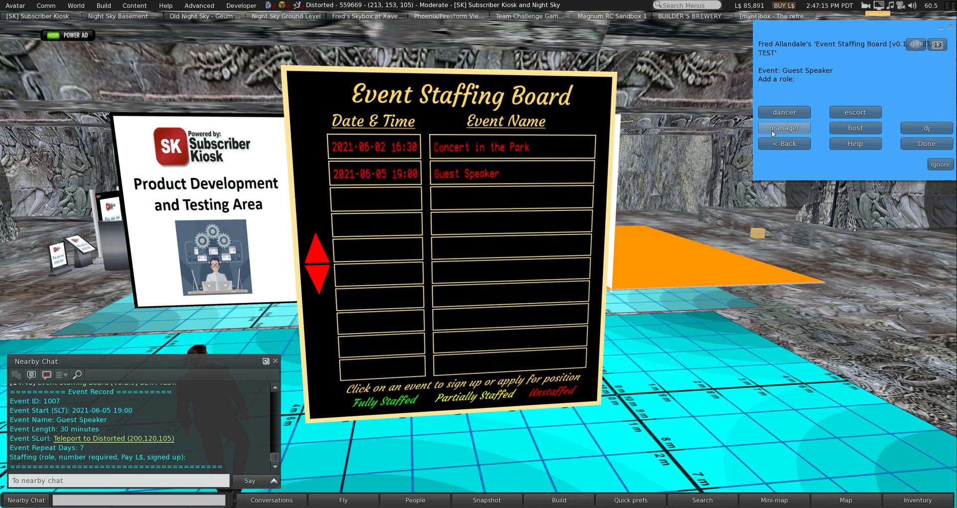
pyautogui.click(784, 128)
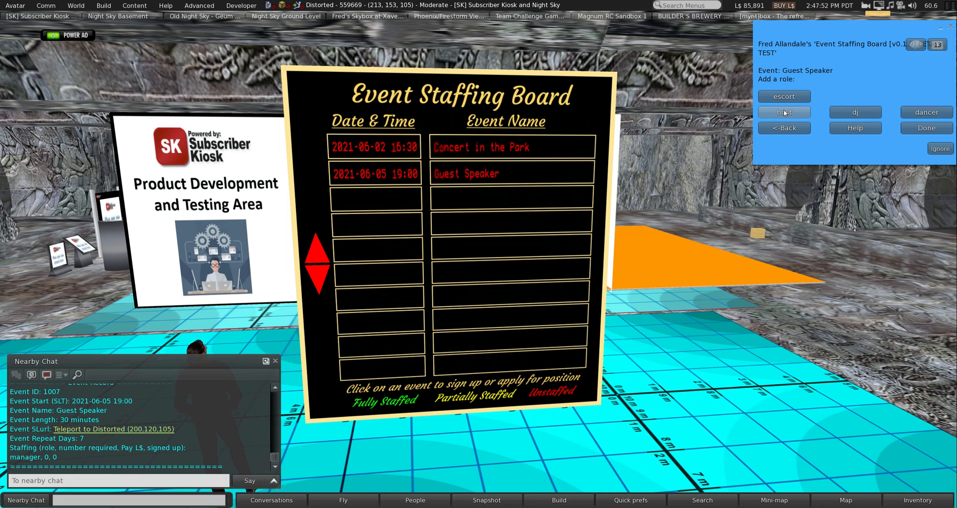
pyautogui.click(783, 111)
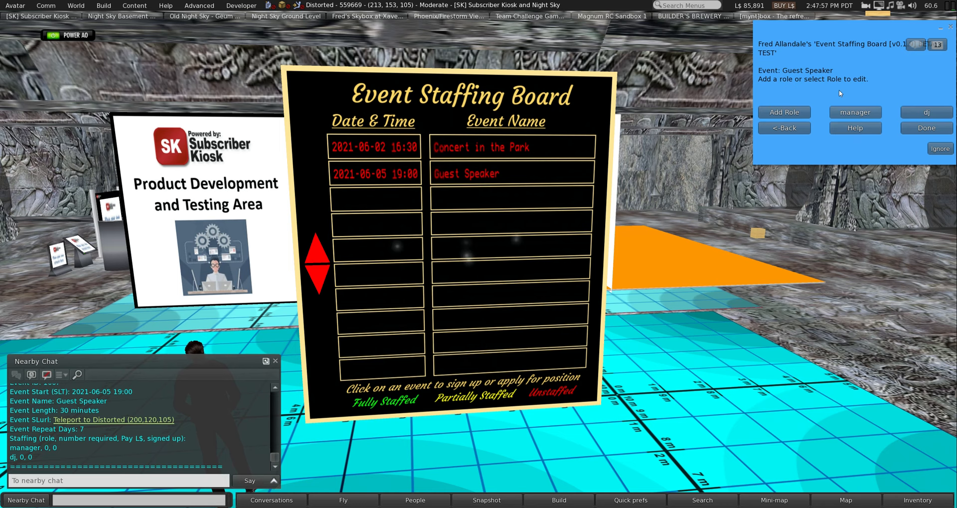
pyautogui.moveTo(825, 174)
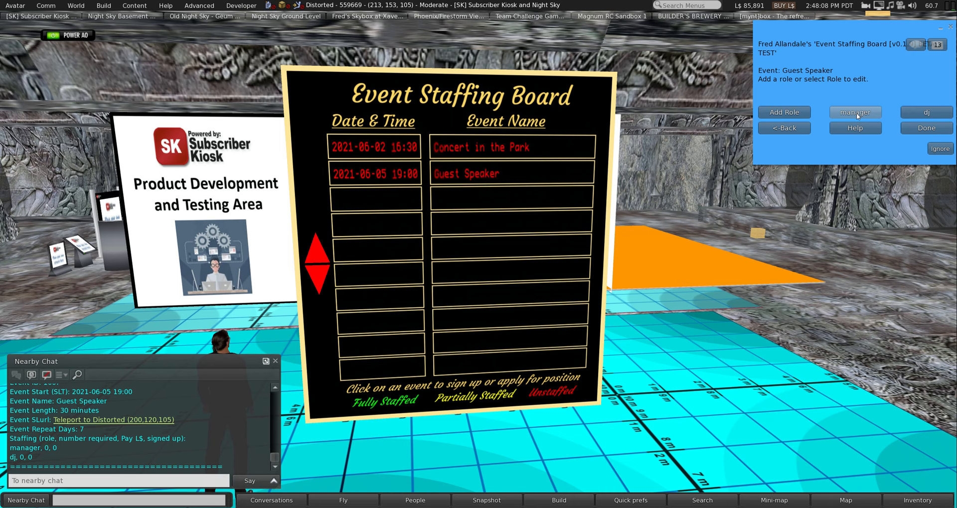
# - Set the Guest Speaker manager role to 1 person paid L$500
pyautogui.click(855, 112)
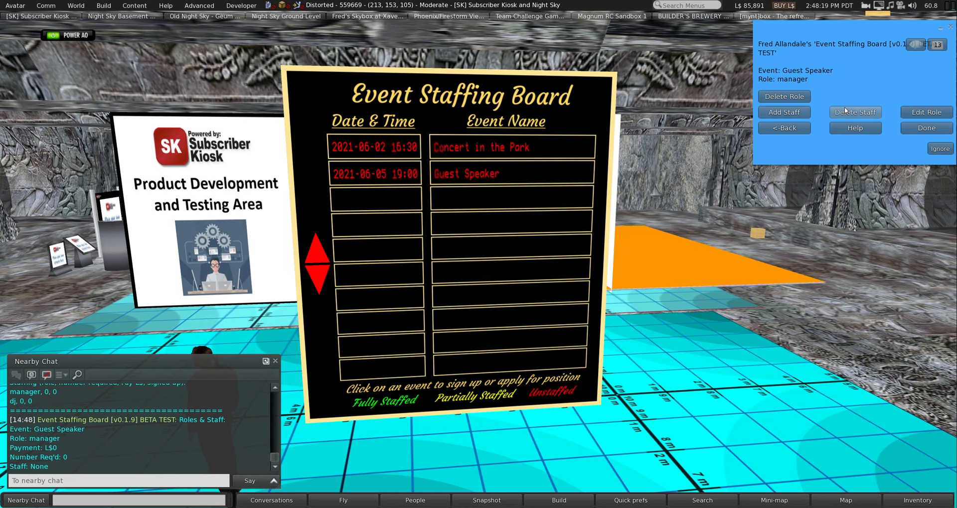
pyautogui.moveTo(868, 90)
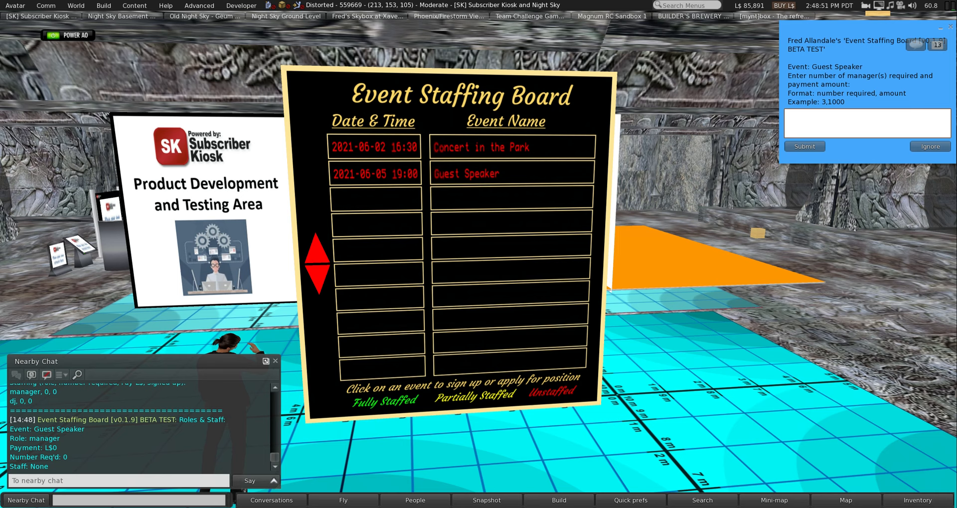
pyautogui.write('1,500')
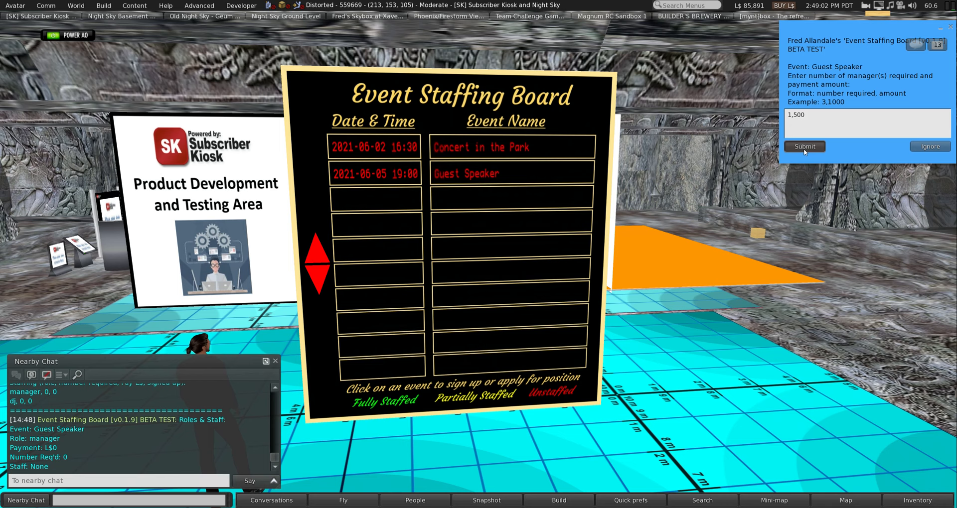
pyautogui.click(805, 145)
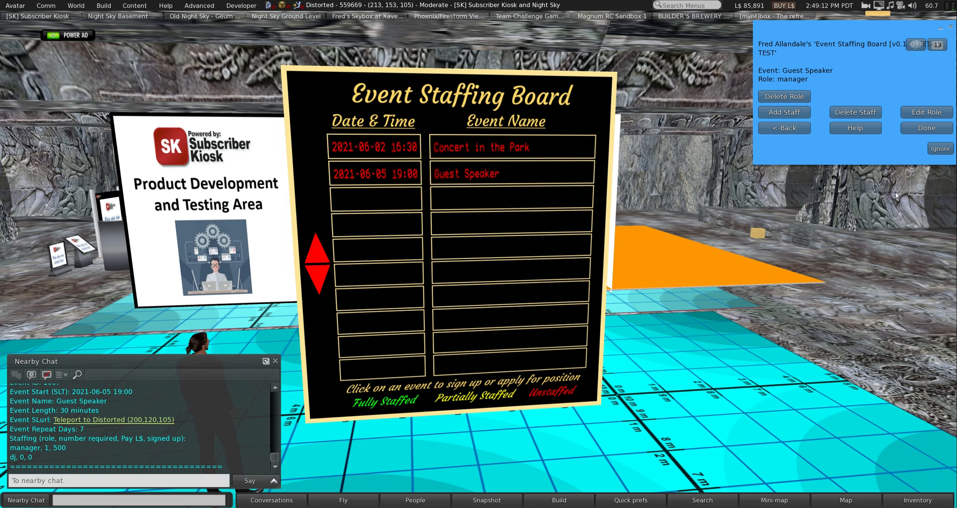
# - Set the Guest Speaker dj role to 2 people paid L$300 each and finish with Done
pyautogui.click(925, 111)
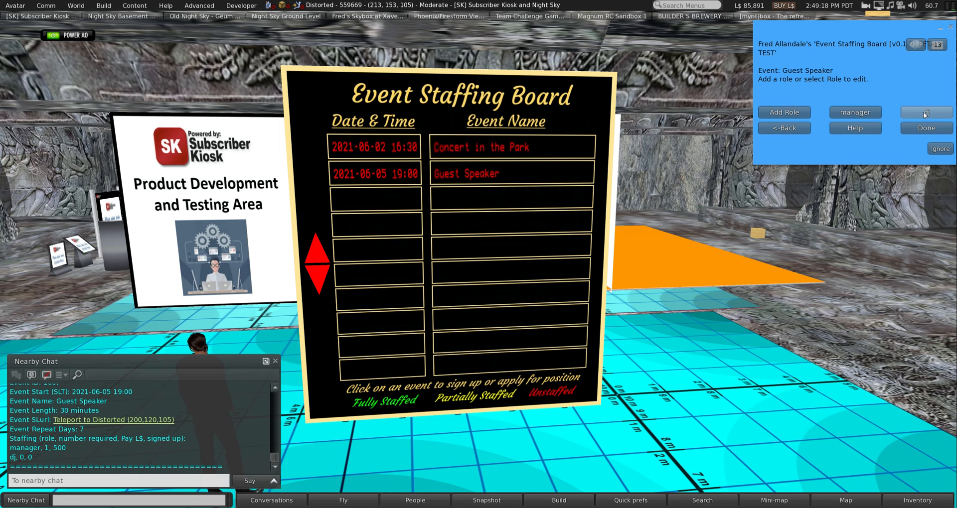
pyautogui.click(926, 112)
pyautogui.write('2')
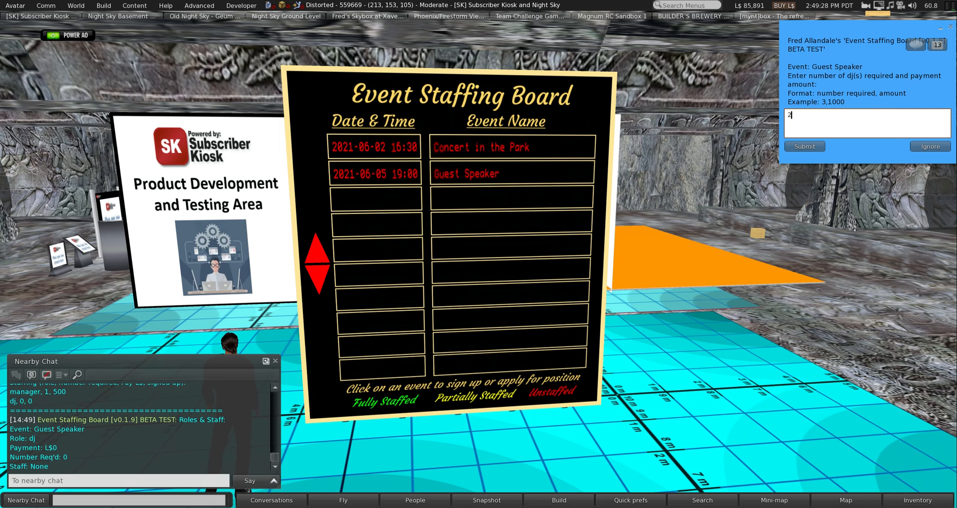
pyautogui.write(',300')
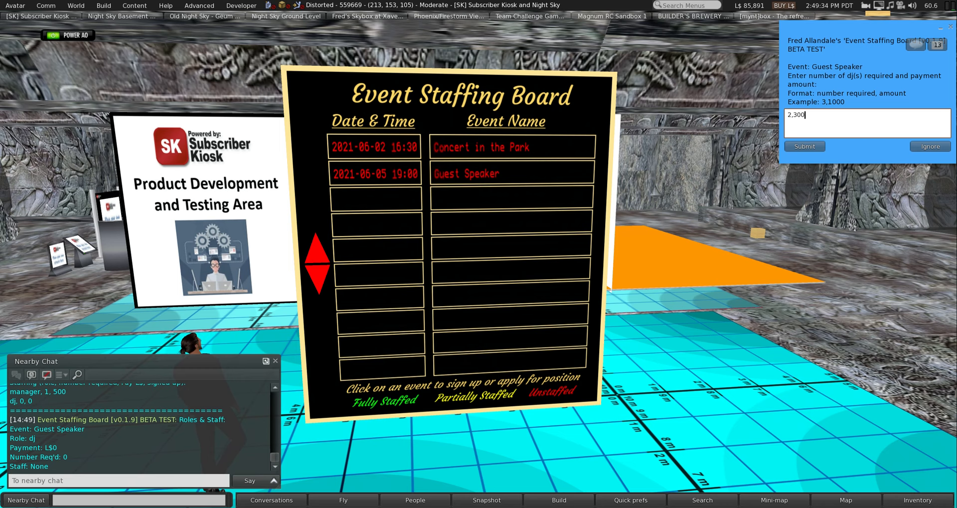
pyautogui.click(804, 146)
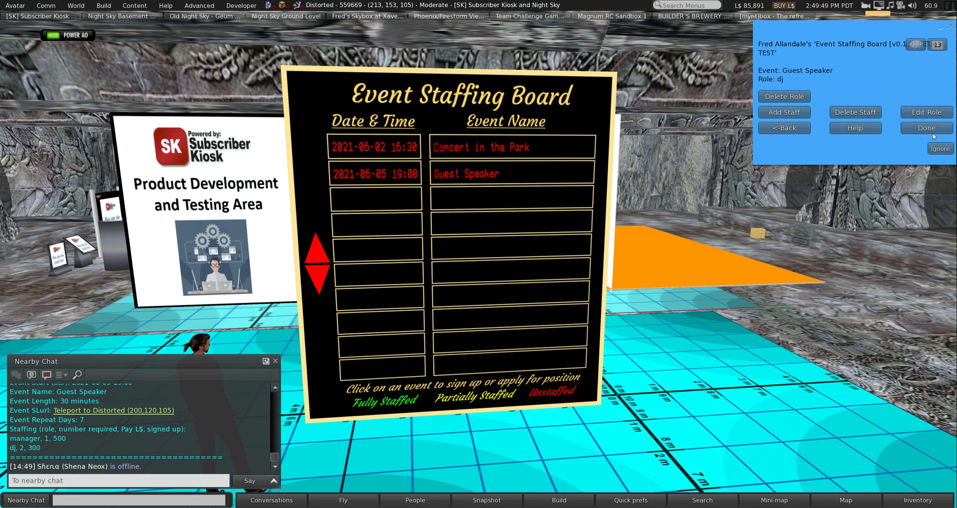
pyautogui.click(925, 128)
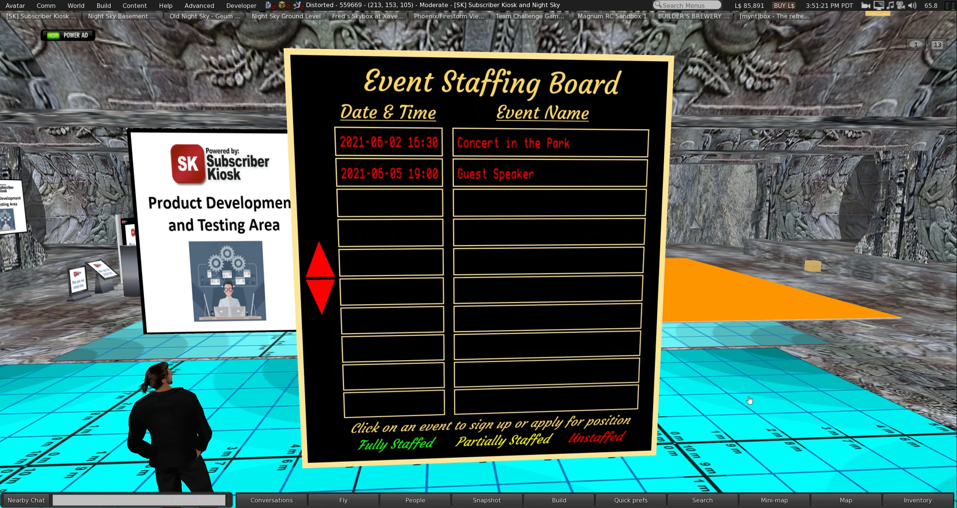
pyautogui.moveTo(751, 400)
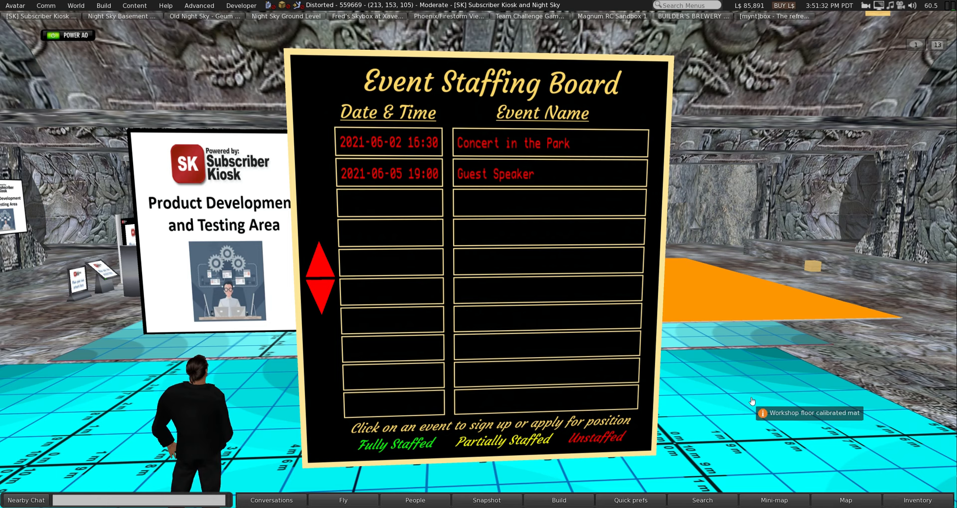
pyautogui.moveTo(737, 430)
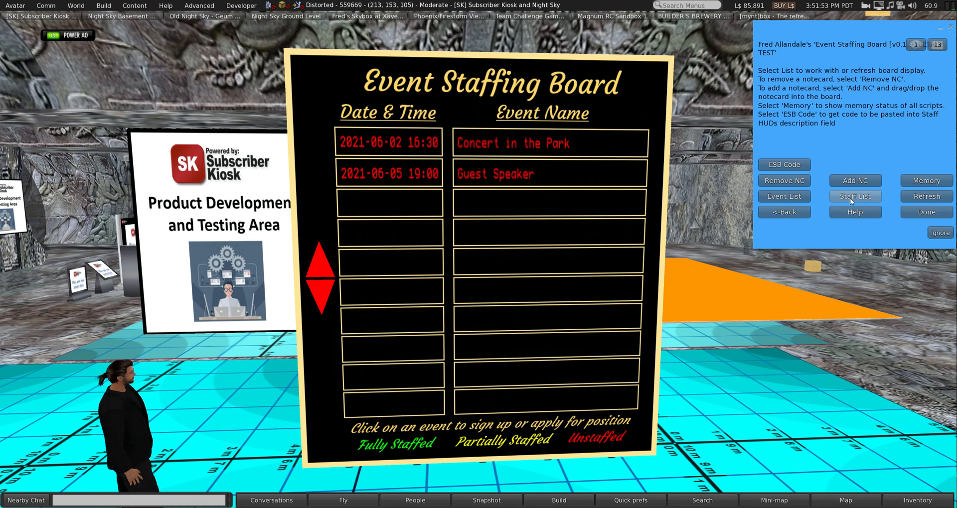
# - Open the board's Staff List and start adding a new staff member
pyautogui.click(855, 196)
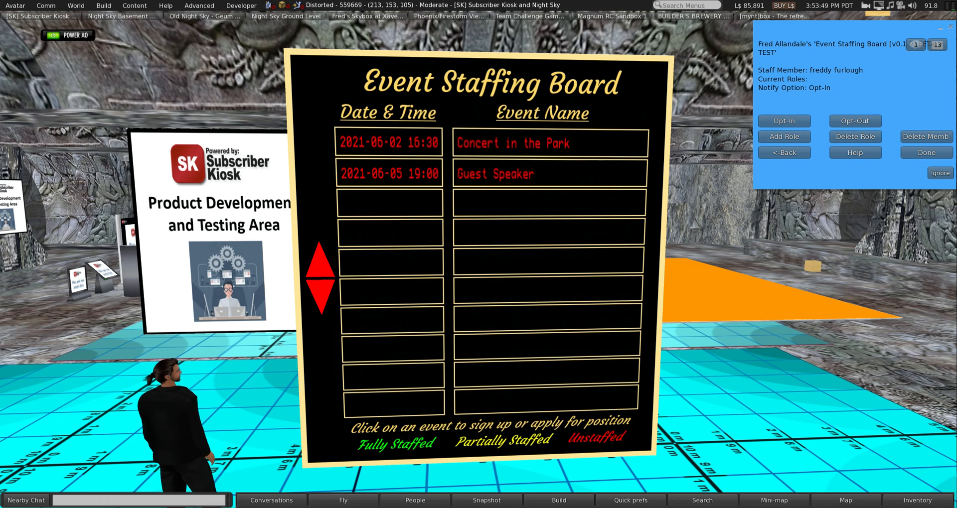
pyautogui.click(783, 136)
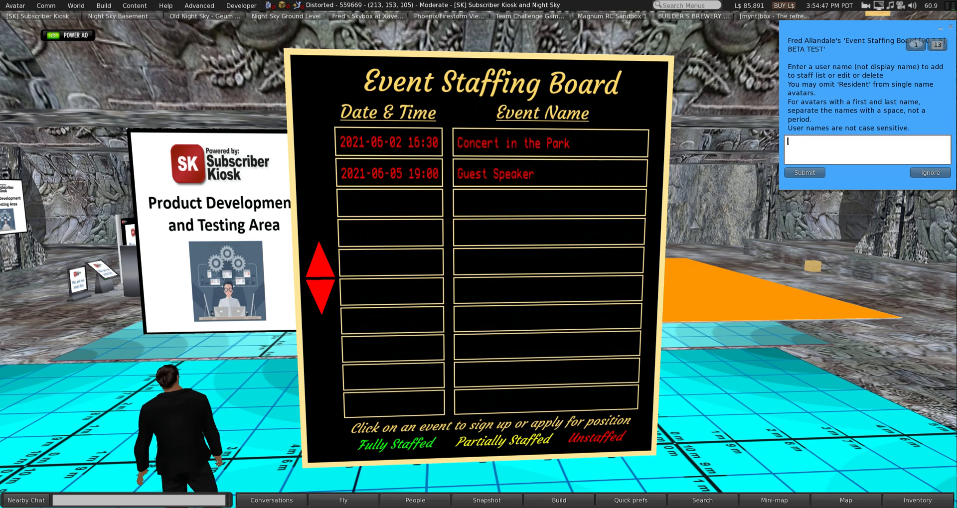
pyautogui.write('curios')
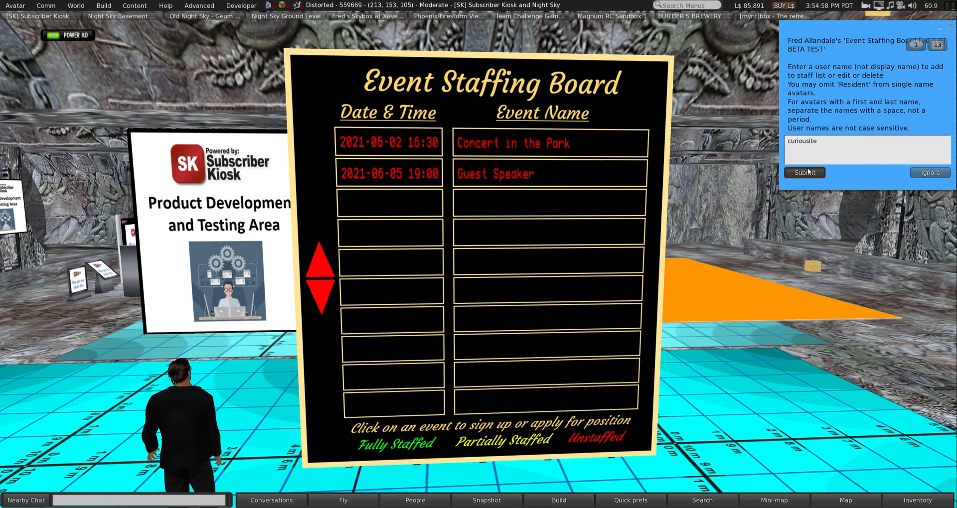
pyautogui.click(805, 173)
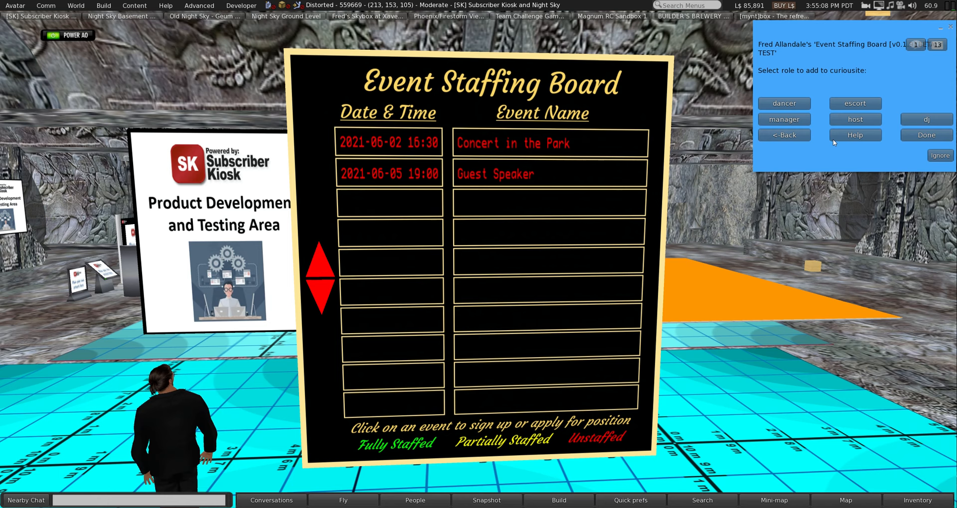
pyautogui.click(926, 120)
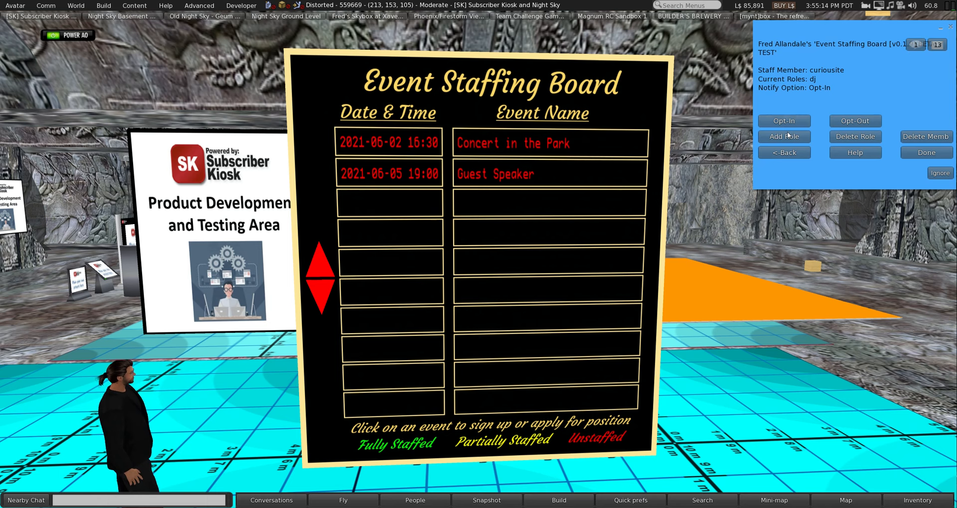
pyautogui.click(783, 137)
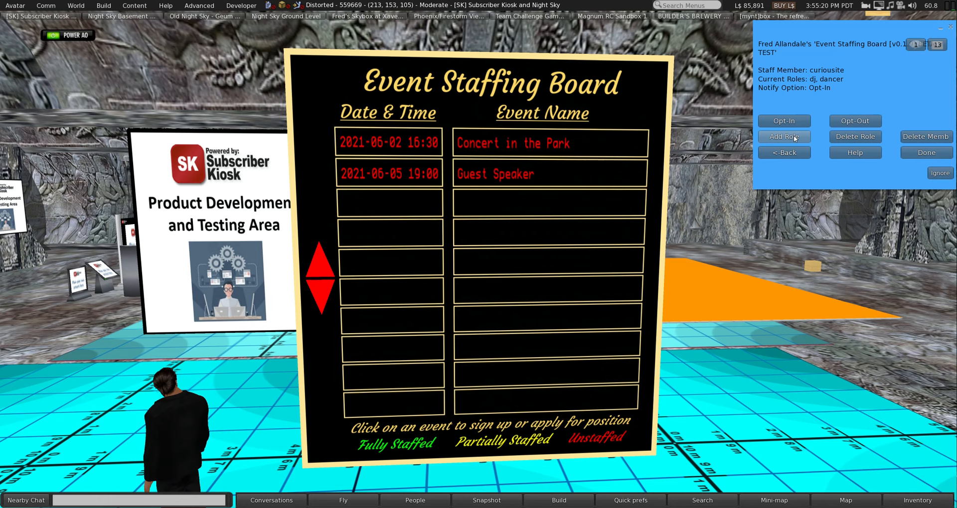
pyautogui.click(783, 136)
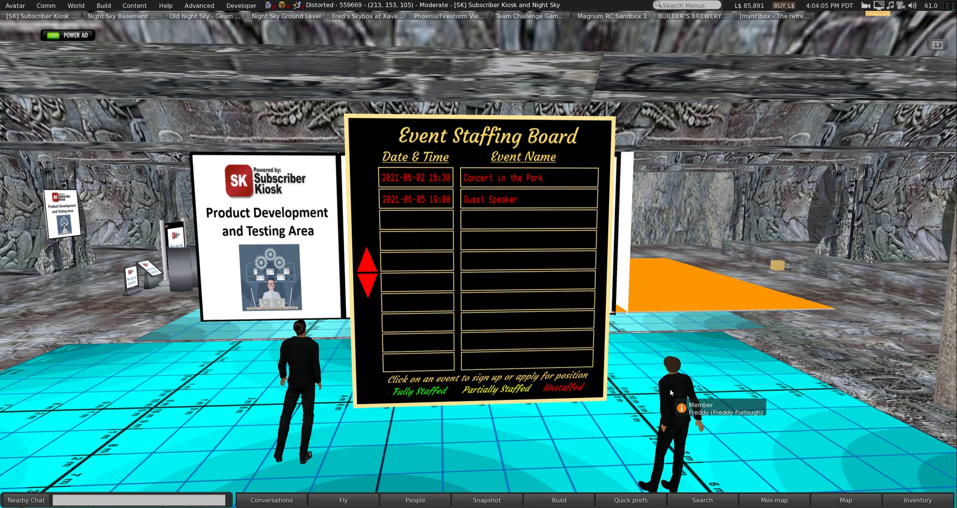
pyautogui.moveTo(424, 459)
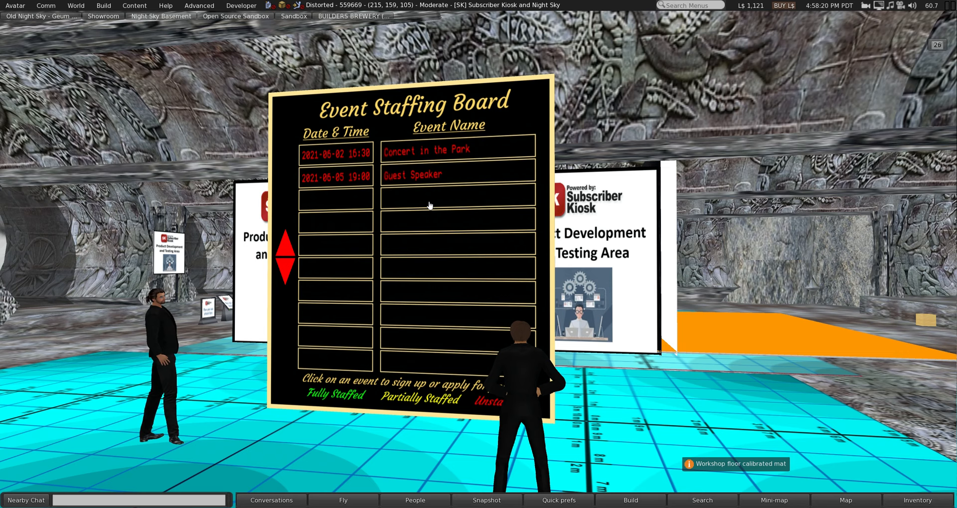
# - Select Guest Speaker on the board to show its sign-up menu and event record in chat
pyautogui.click(448, 174)
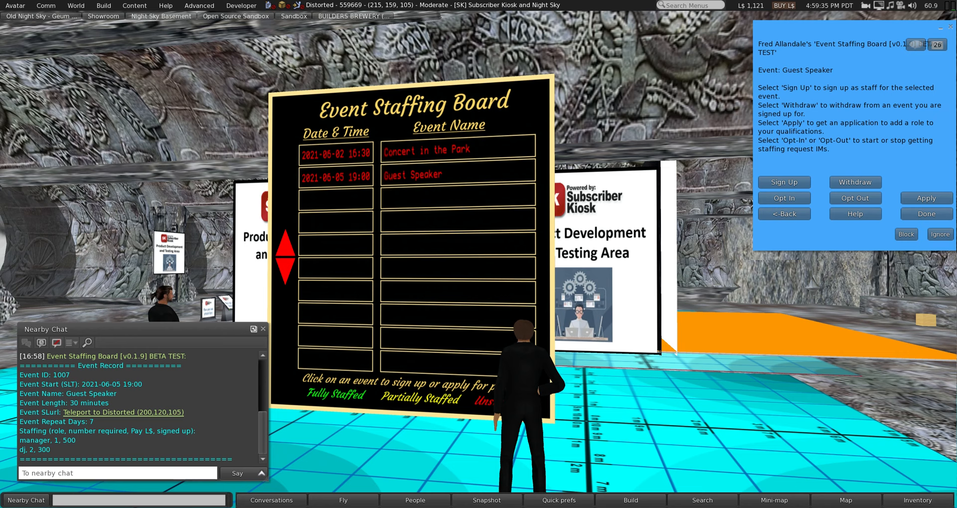
# - Attempt to sign up for Guest Speaker as dj, which chat rejects as not qualified
pyautogui.click(783, 181)
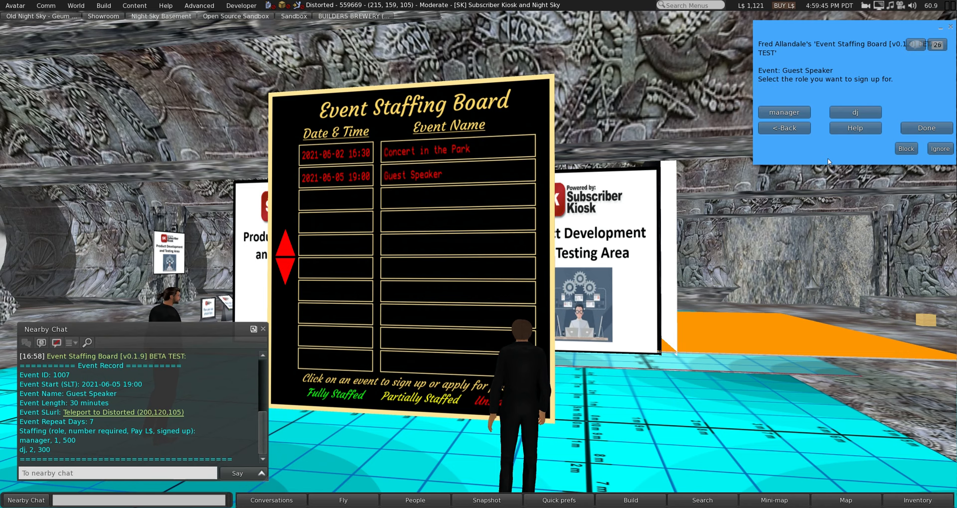
pyautogui.click(854, 112)
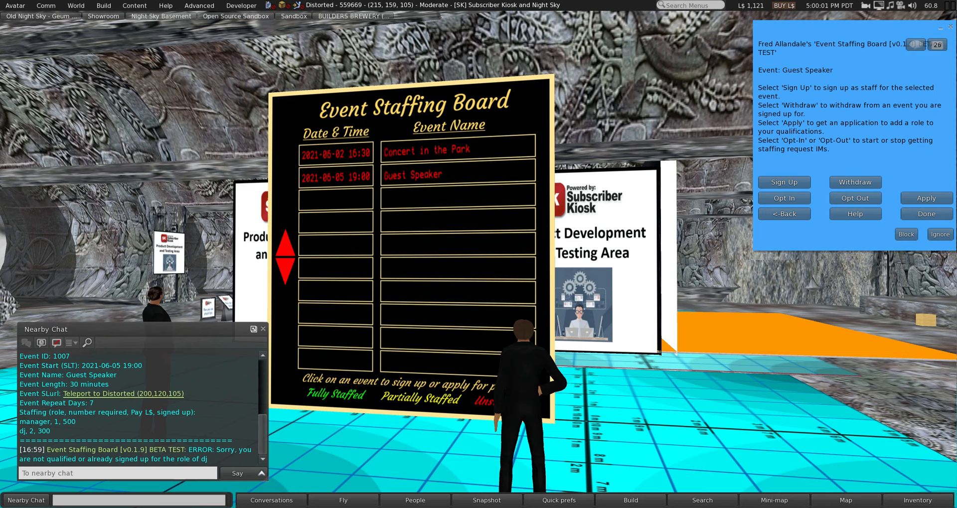
# - Sign up as Guest Speaker's manager, turning the event yellow as partially staffed
pyautogui.click(783, 181)
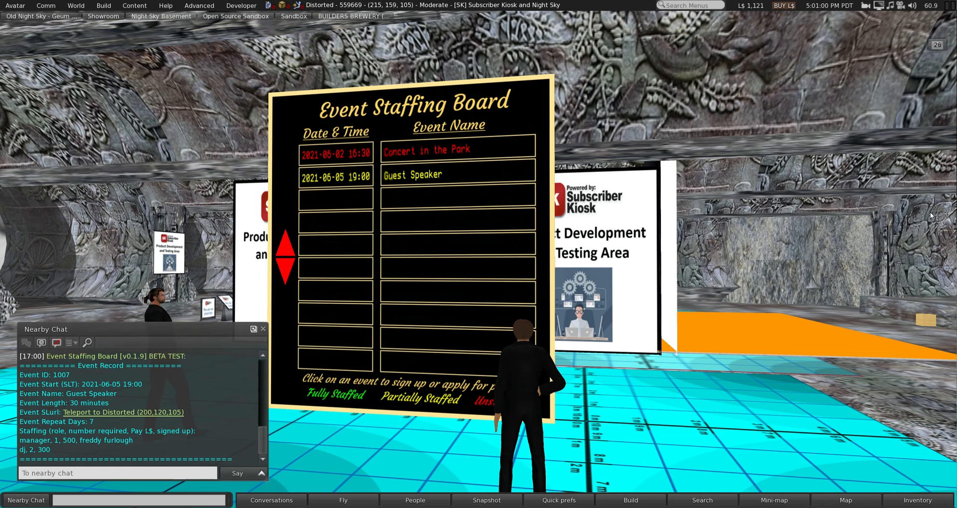
pyautogui.moveTo(674, 440)
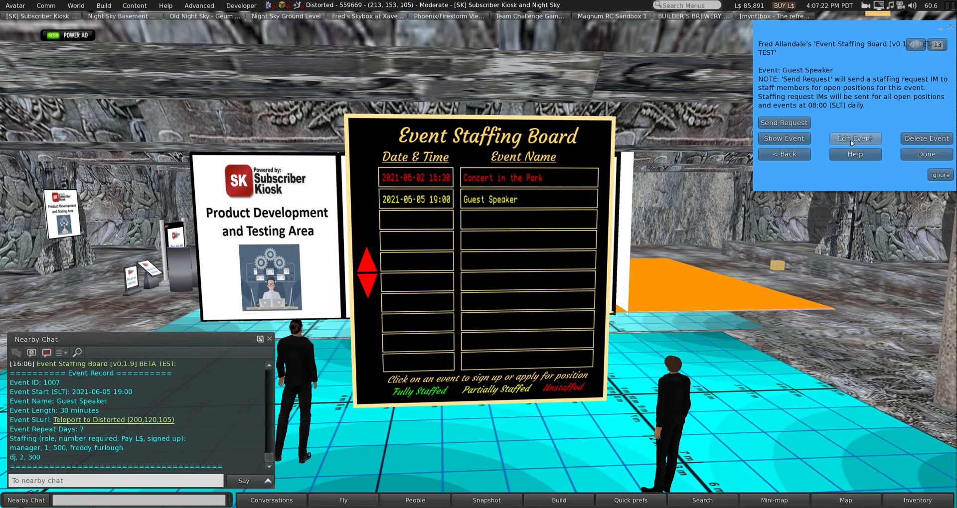
# - Try adding 'curiosite' to Guest Speaker's dj role, which is rejected as misspelled
pyautogui.click(855, 138)
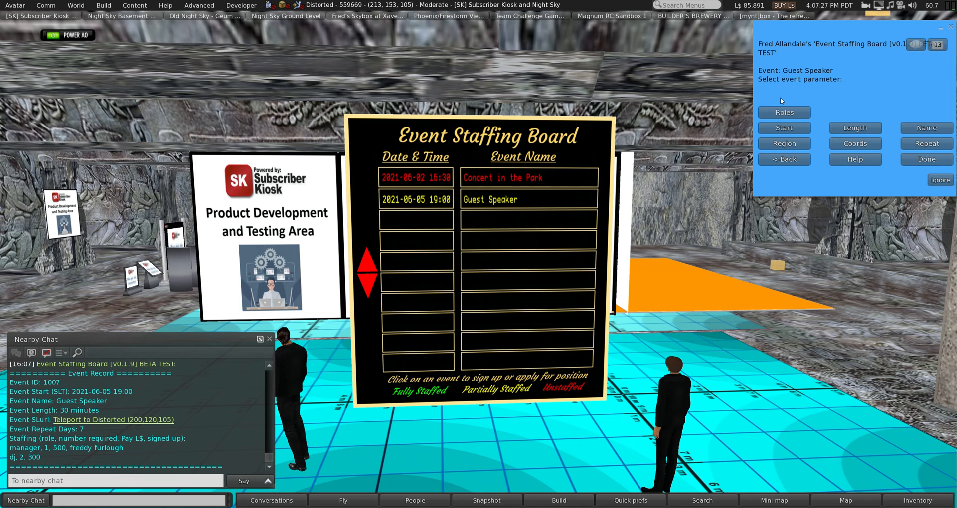
pyautogui.click(783, 112)
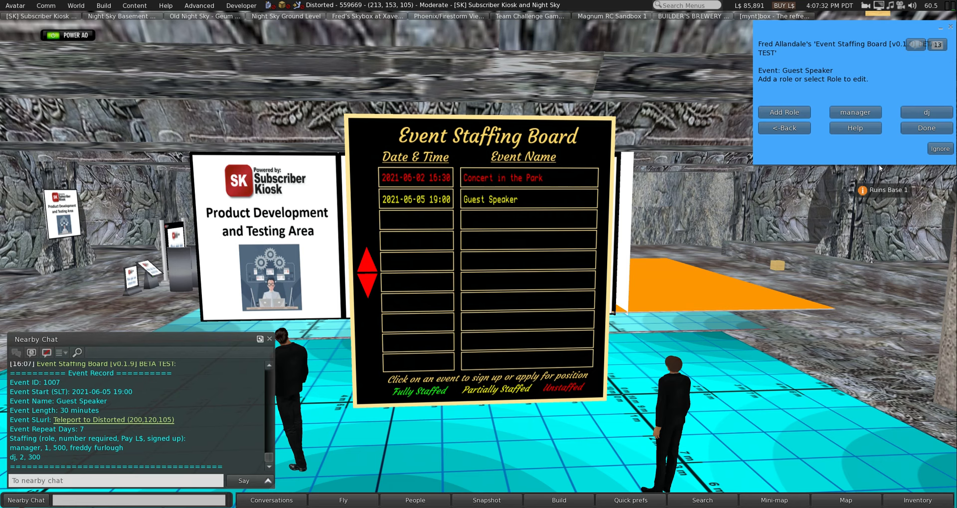
pyautogui.click(926, 112)
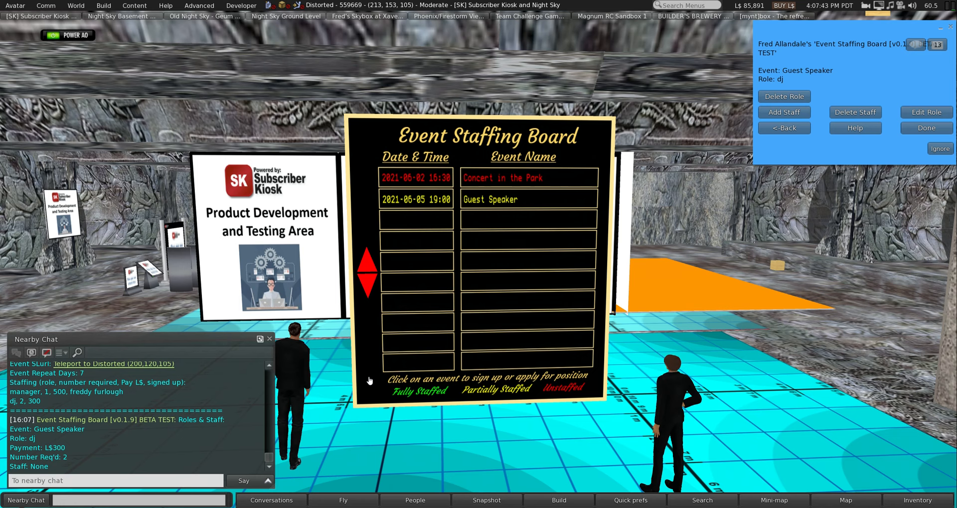
pyautogui.click(784, 112)
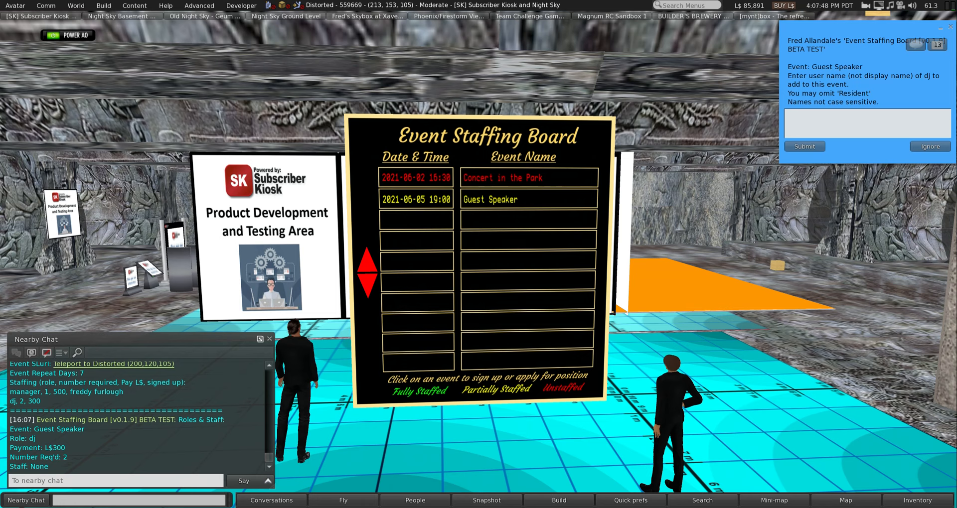
pyautogui.write('curiosite')
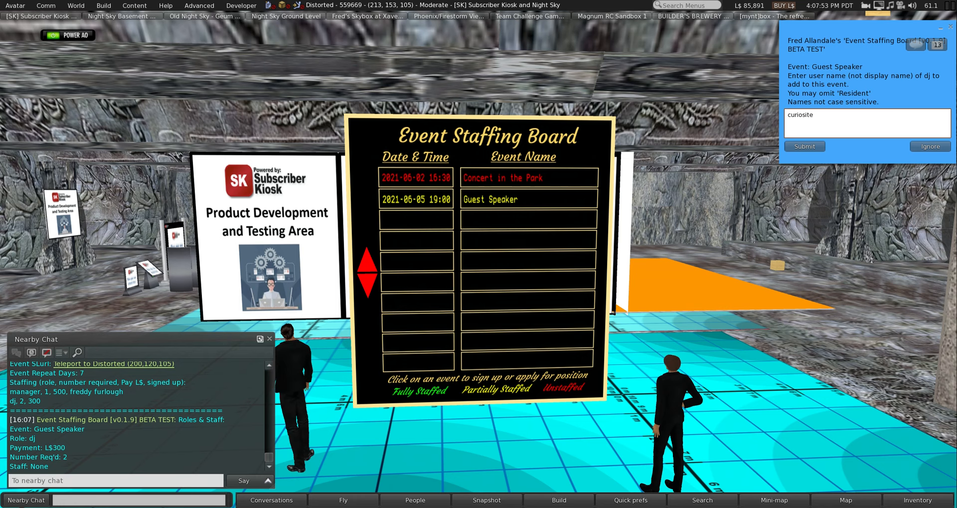
pyautogui.click(803, 146)
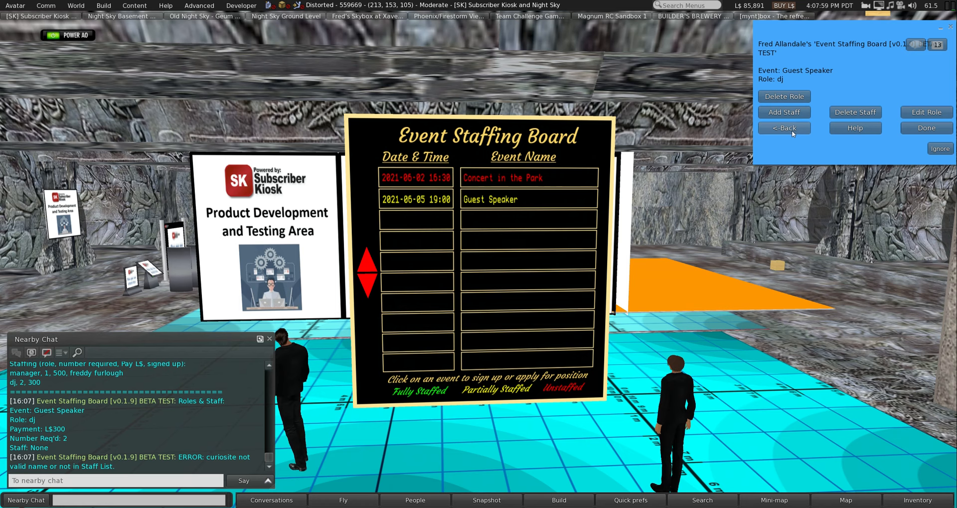
# - Add the correctly spelled 'curiousite' as Guest Speaker's first dj
pyautogui.click(783, 112)
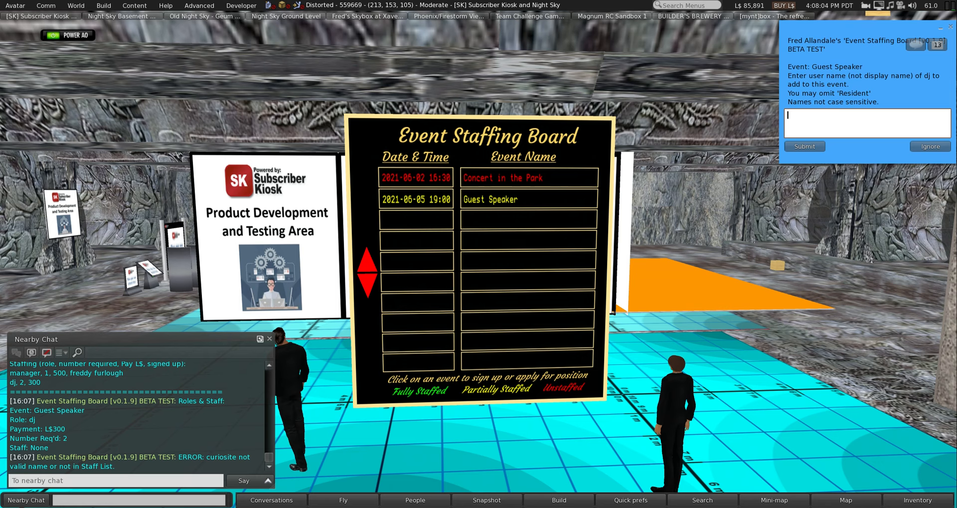
pyautogui.write('curiousite')
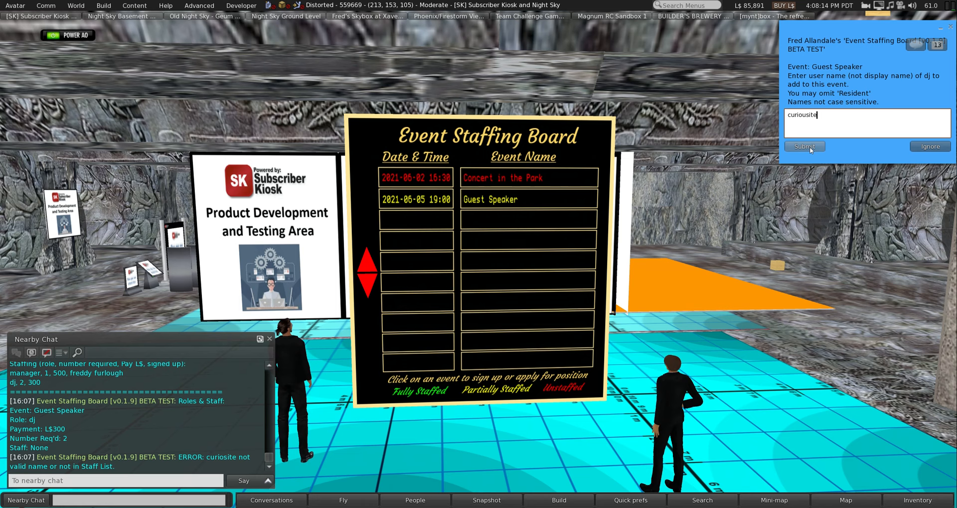
pyautogui.click(804, 146)
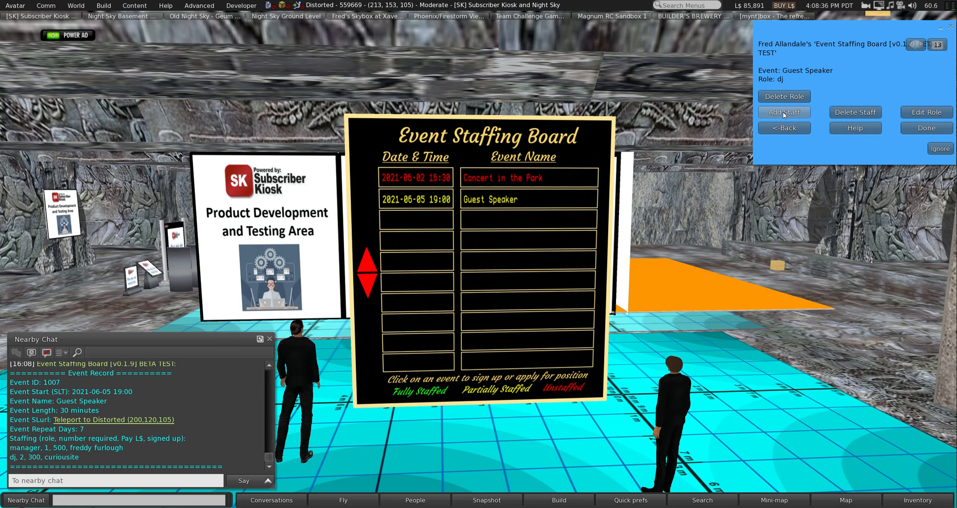
pyautogui.click(783, 112)
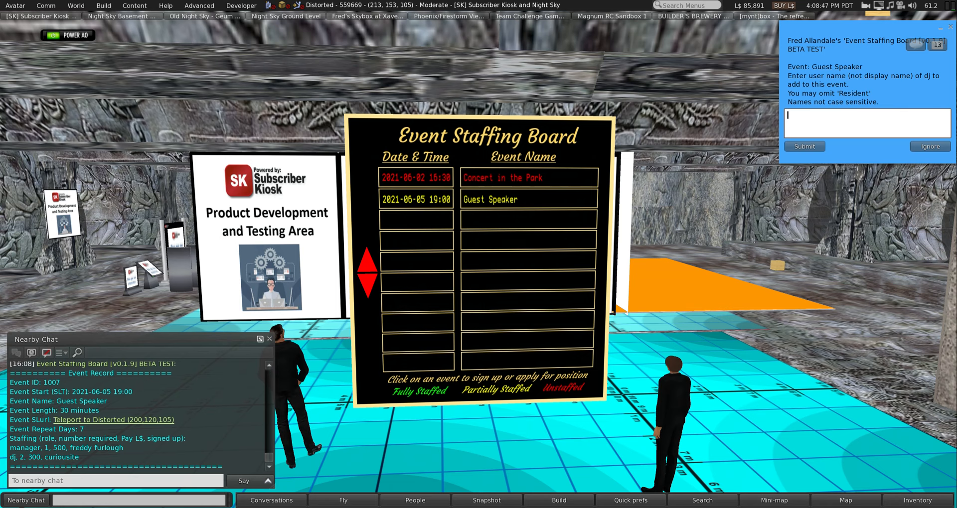
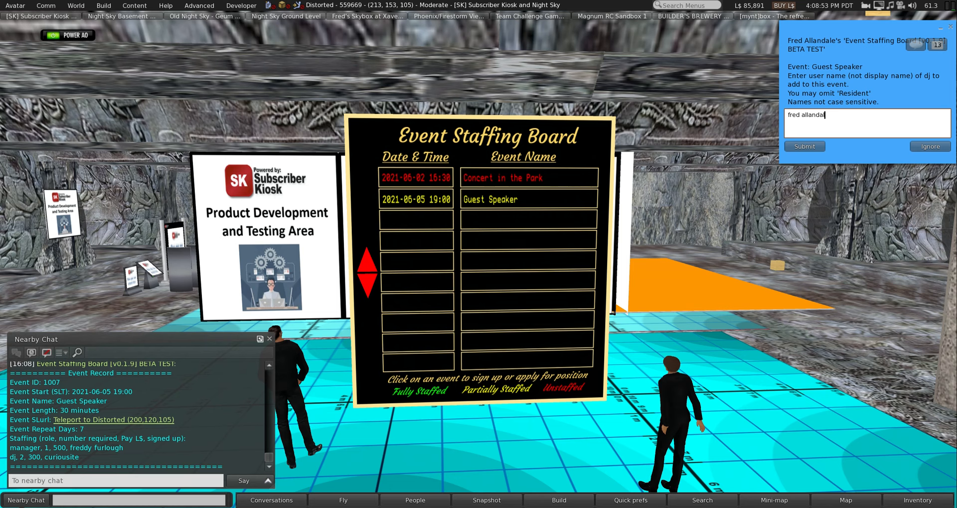
pyautogui.click(804, 146)
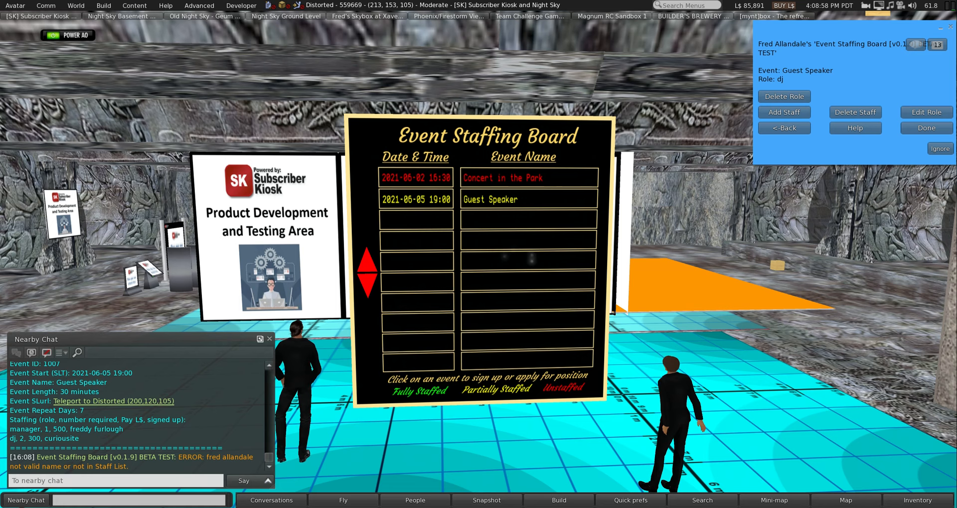
pyautogui.moveTo(836, 278)
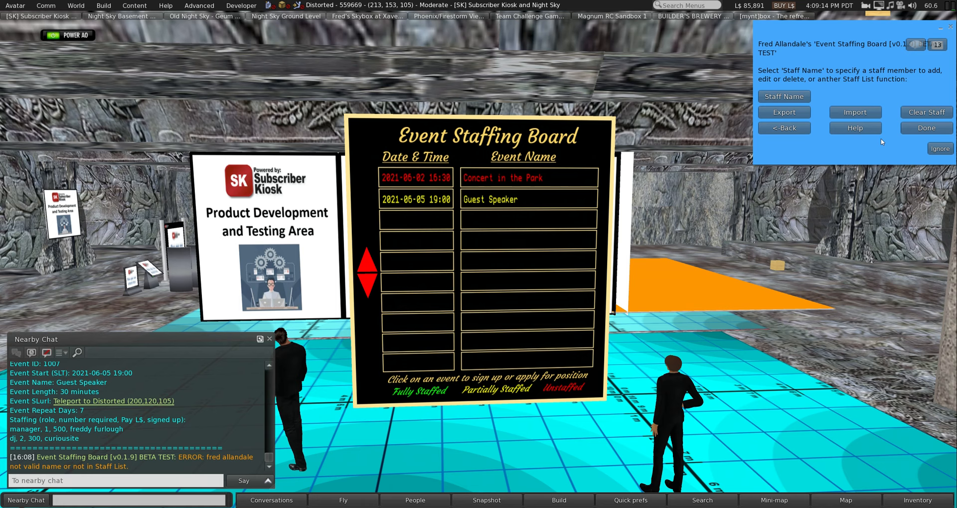
pyautogui.click(783, 96)
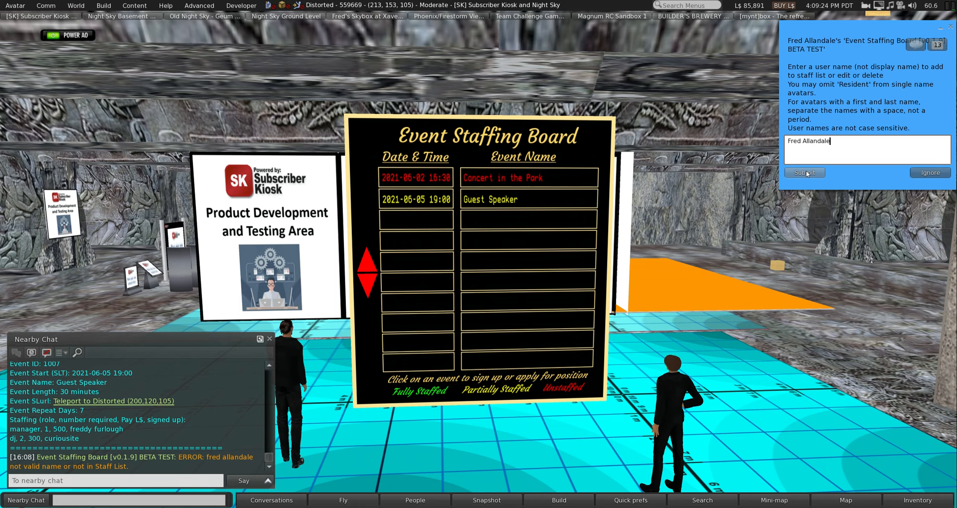
pyautogui.click(804, 172)
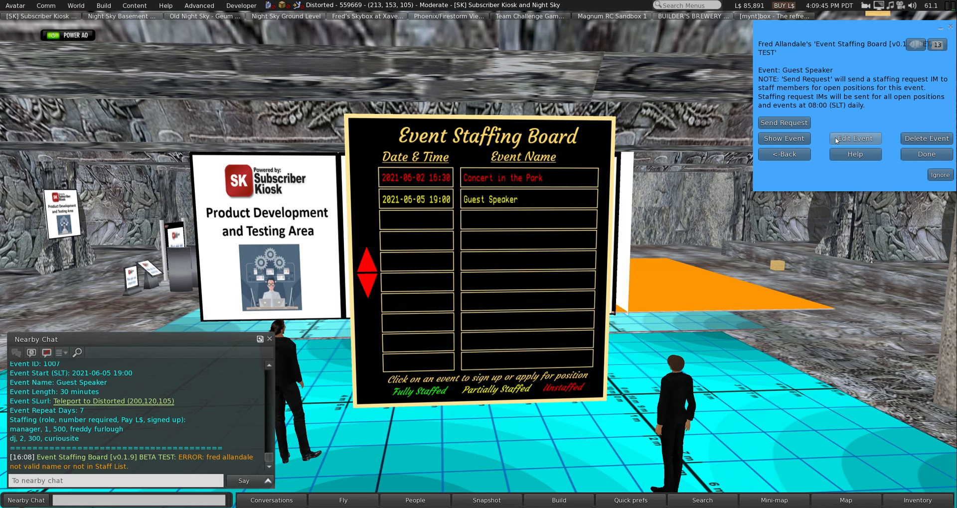
pyautogui.click(855, 139)
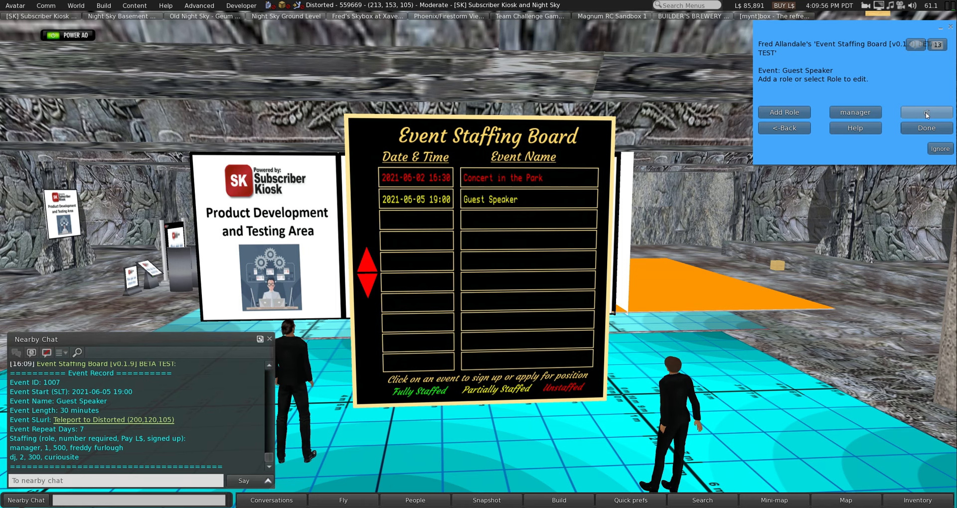
pyautogui.click(926, 112)
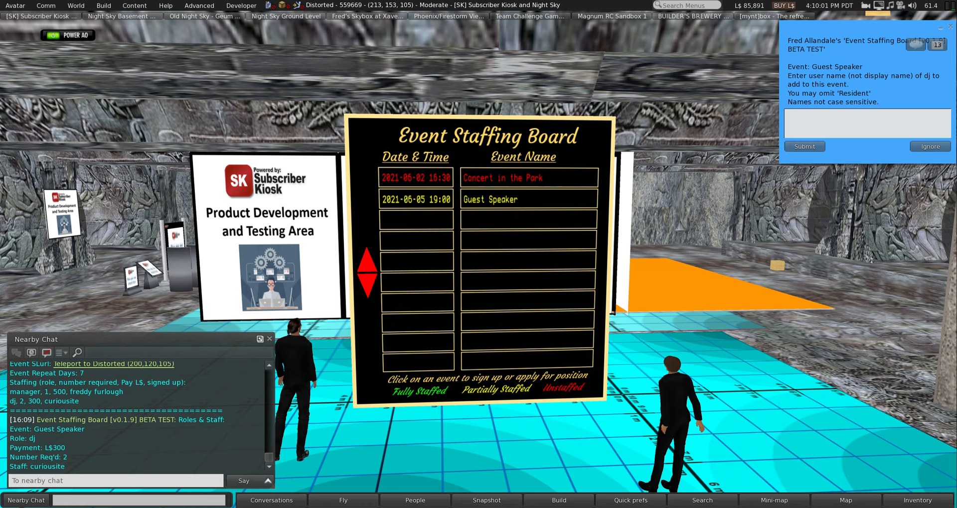
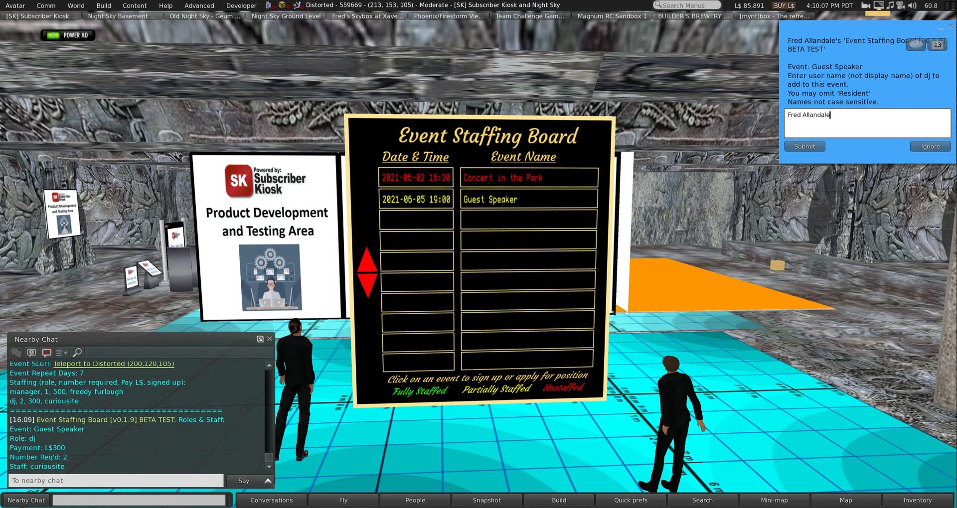
pyautogui.click(803, 145)
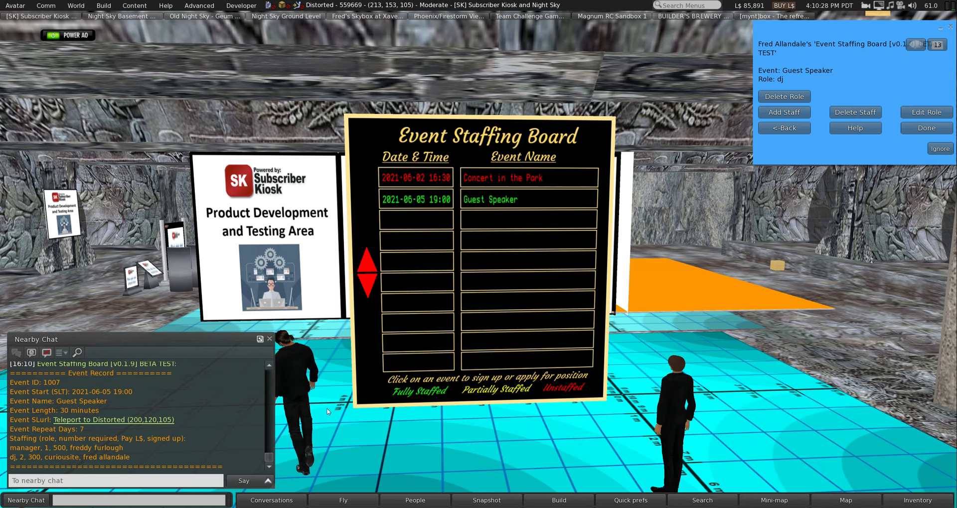
pyautogui.click(927, 128)
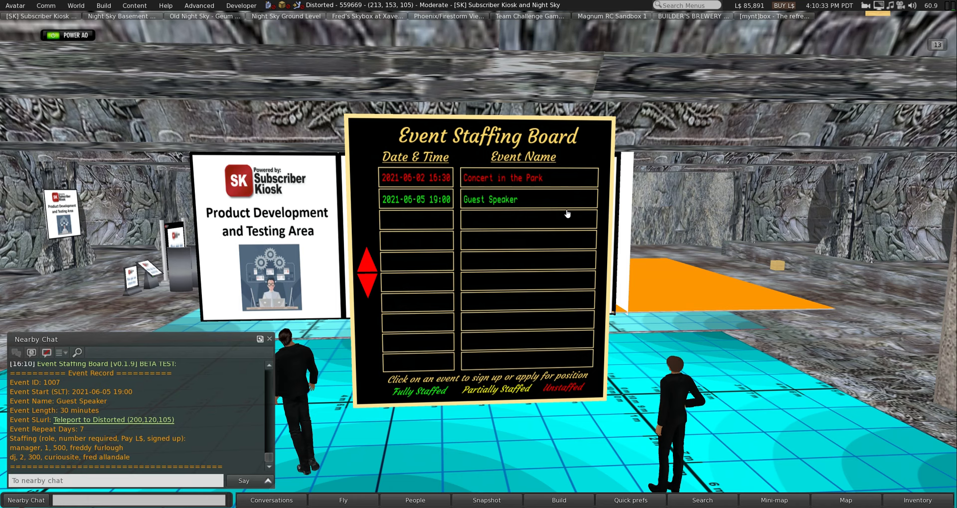